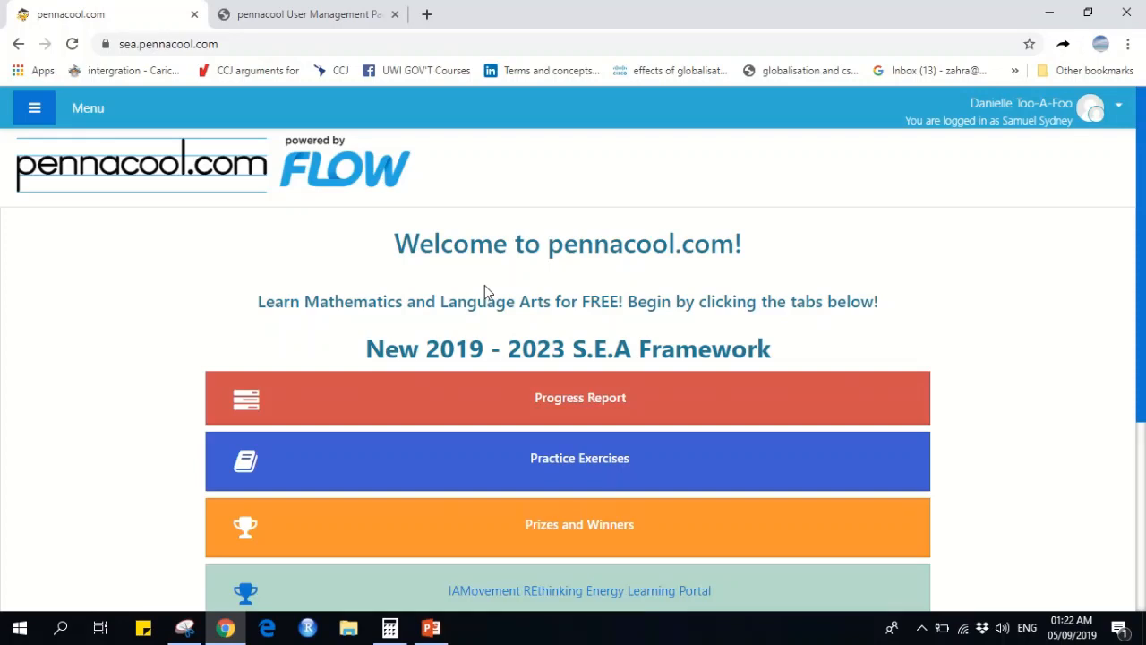
mouse_move(494, 292)
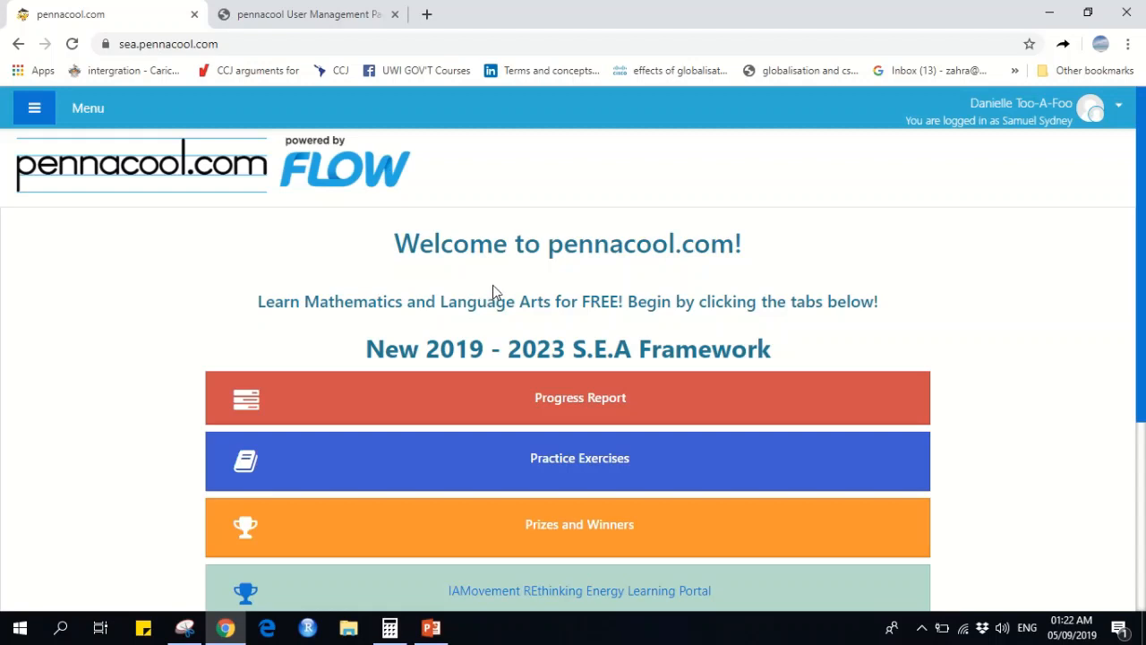
mouse_move(669, 460)
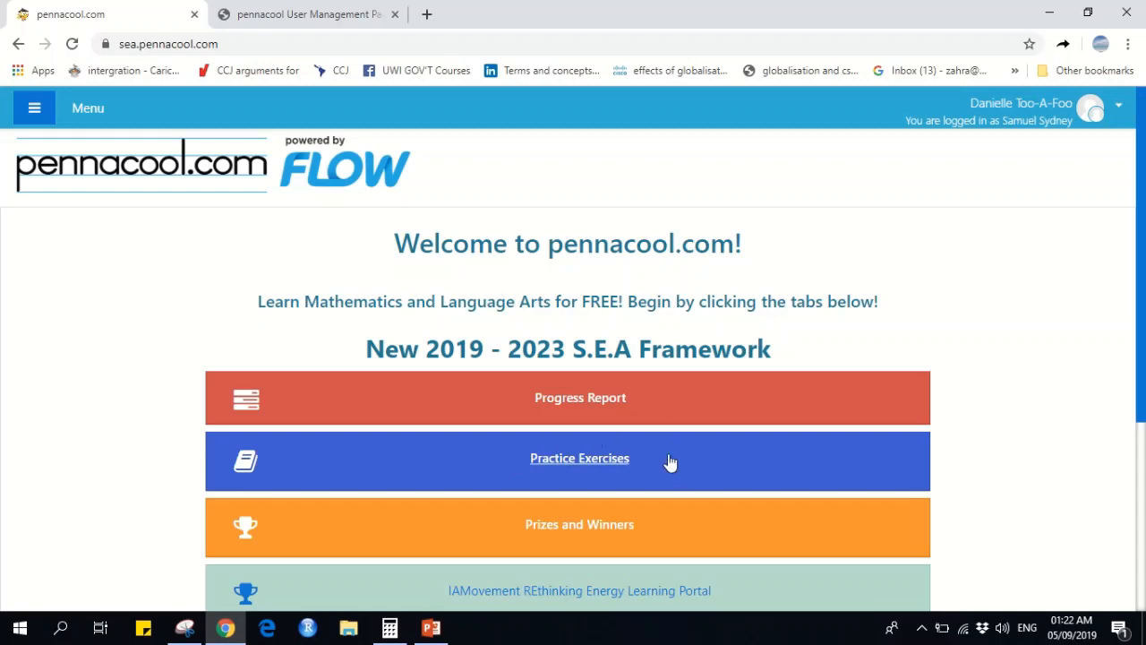
Expand Practice Exercises and Std. 4 Math Practice Exercises to reveal the Measurement and Statistics topics
left_click(580, 458)
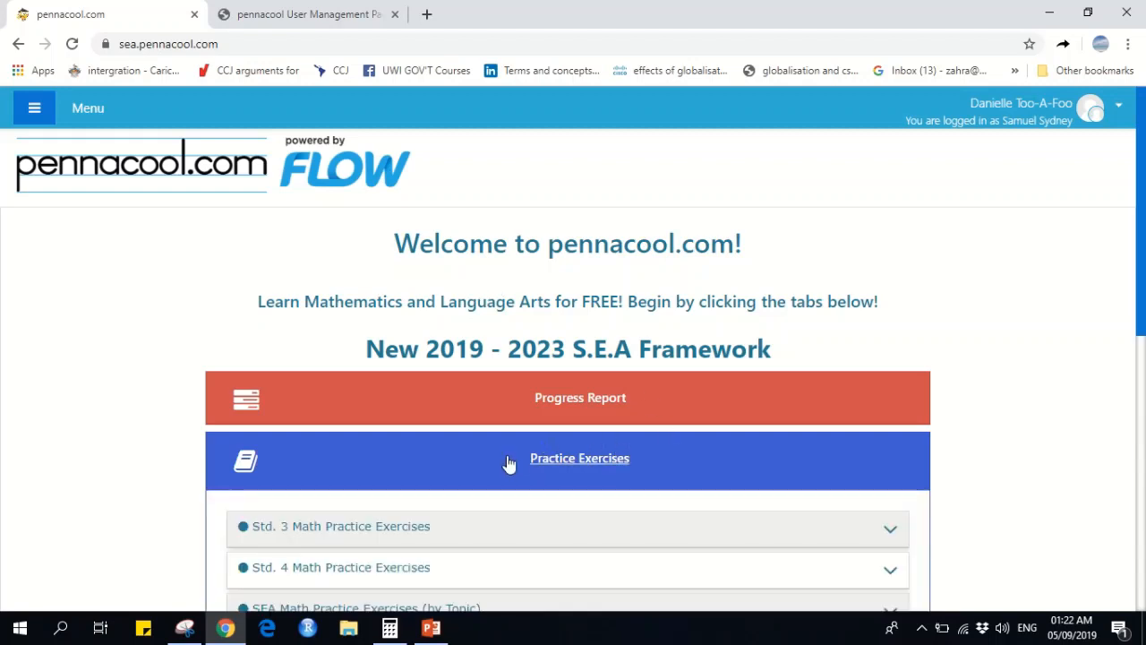
scroll("down", 3)
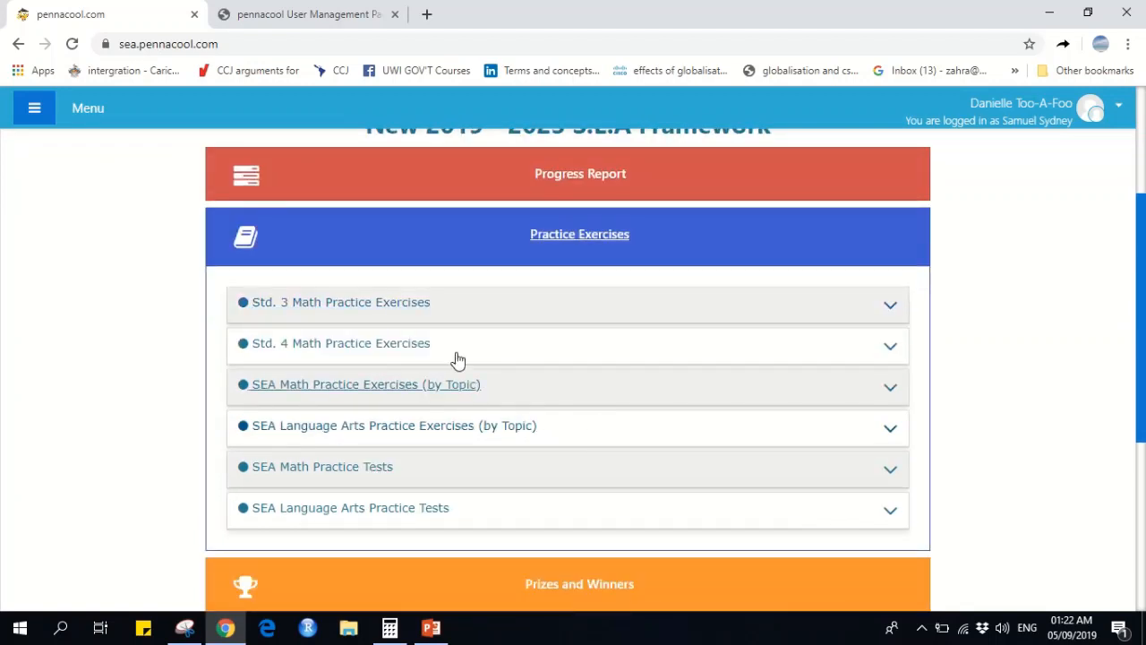
mouse_move(422, 494)
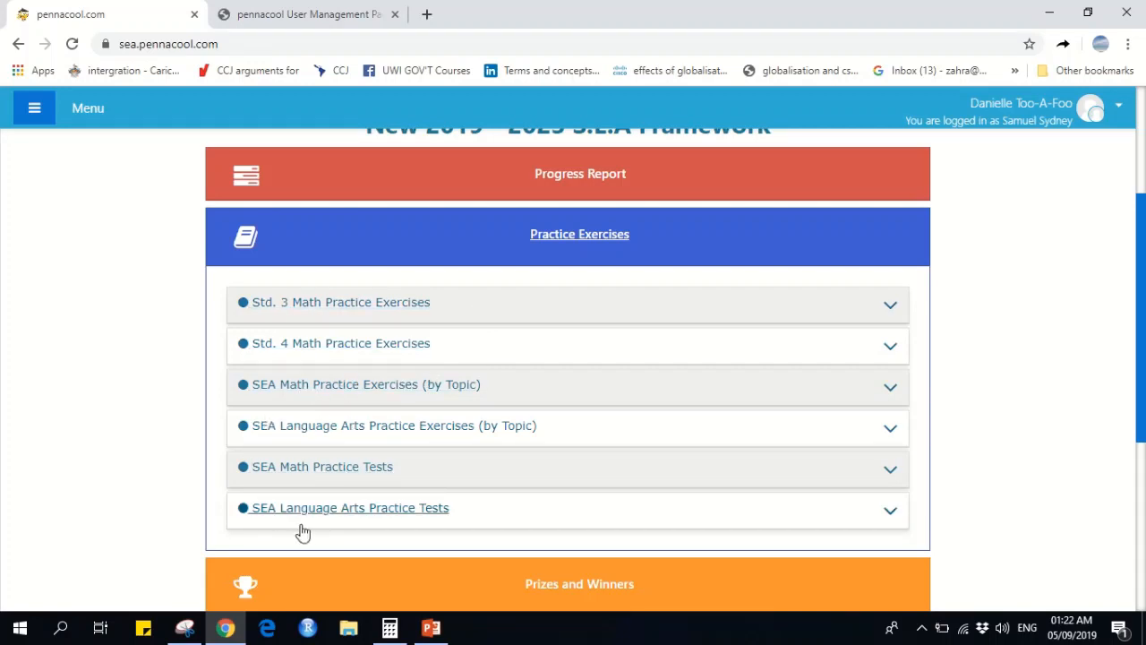
left_click(340, 344)
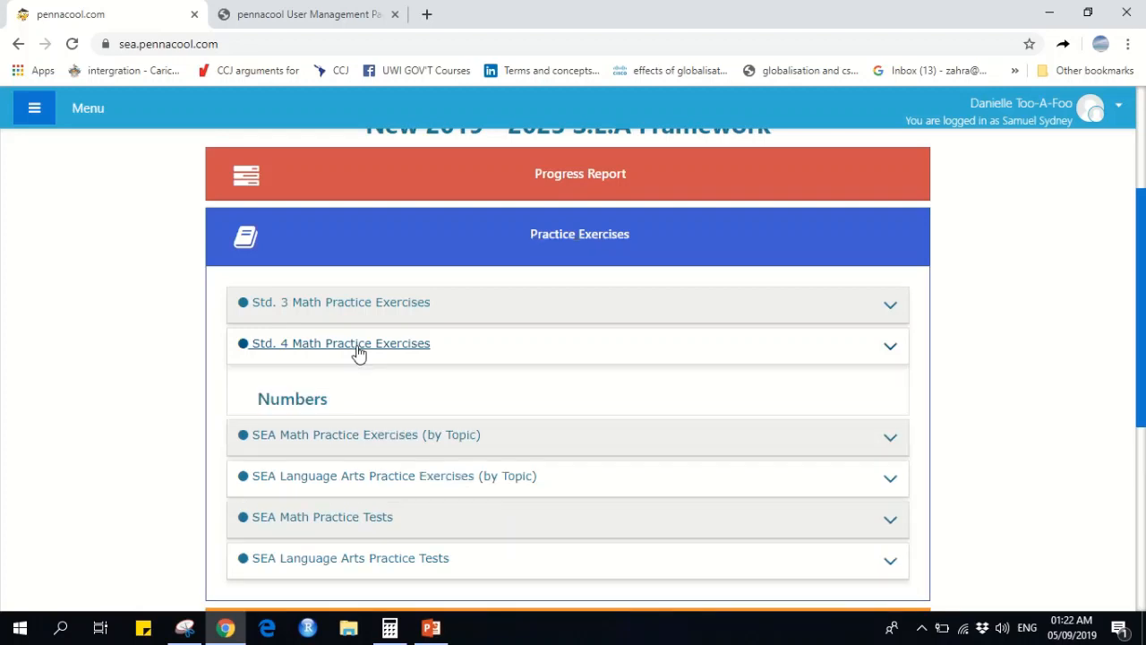
left_click(358, 344)
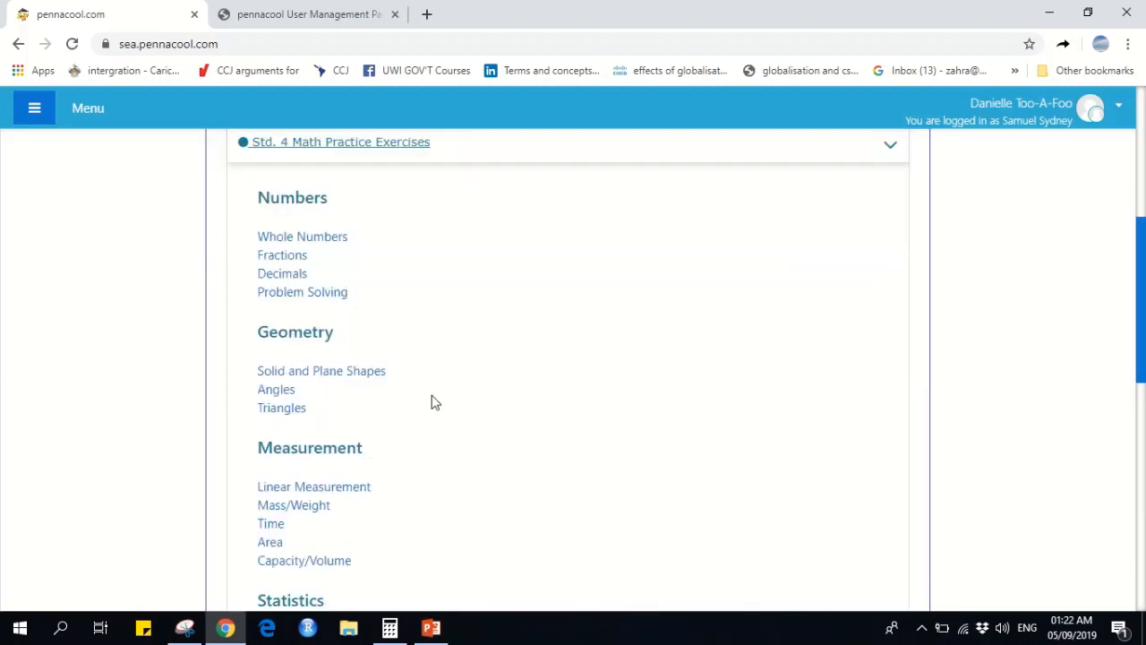
scroll("down", 3)
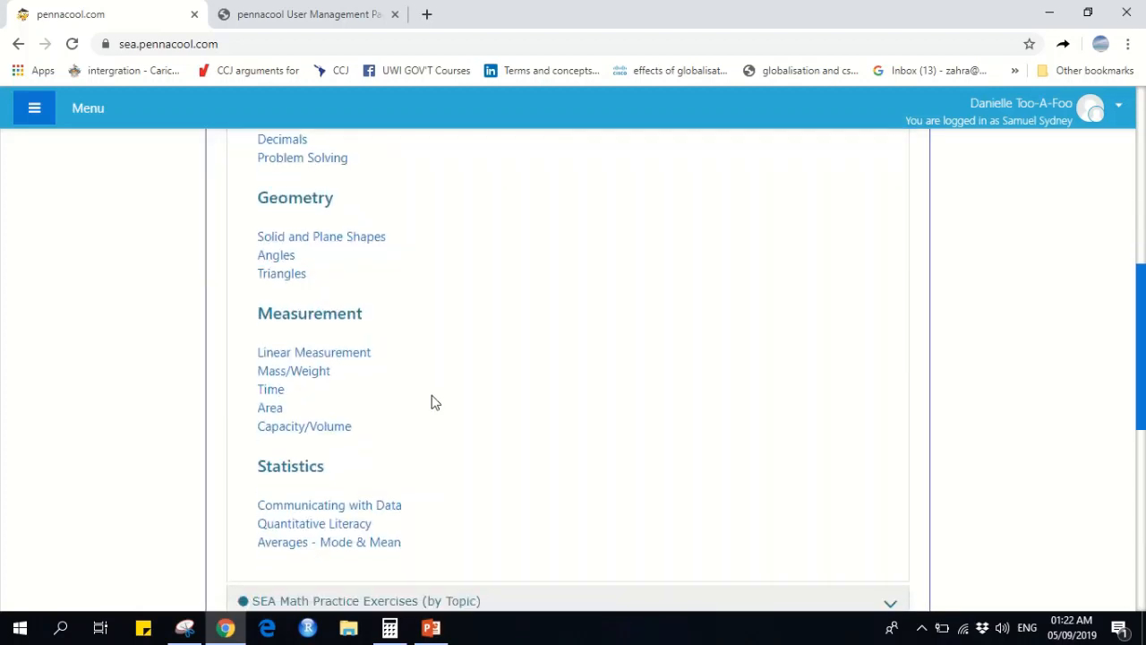
scroll("up", 3)
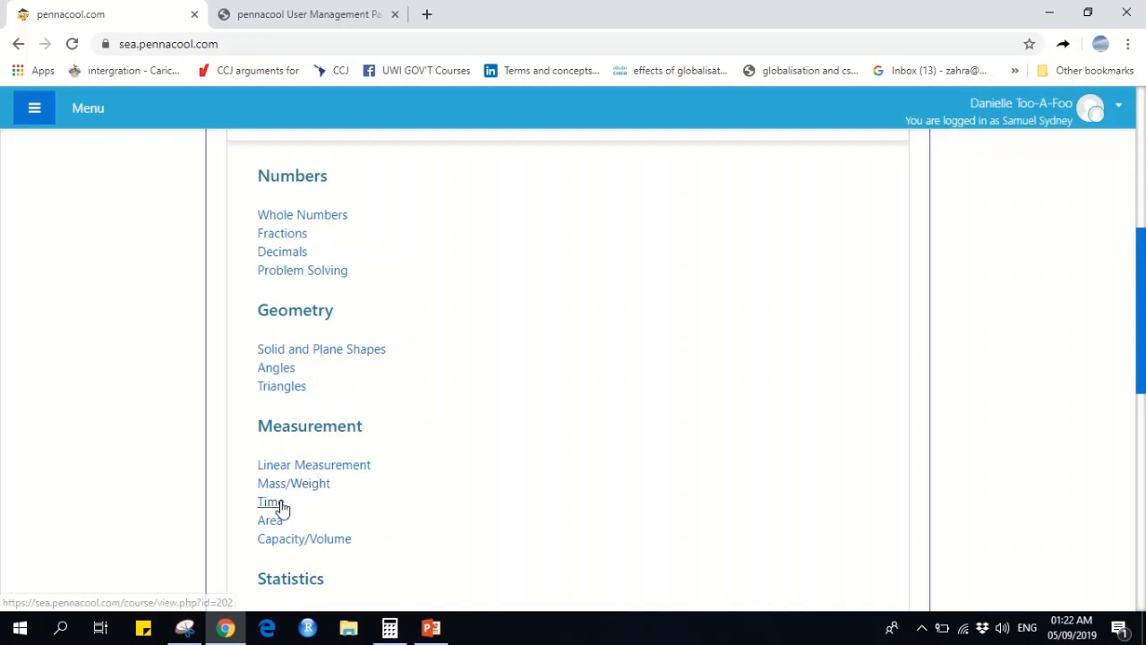
Go to the Std. 4 Time topic page listing its telling-time and duration exercises
left_click(270, 502)
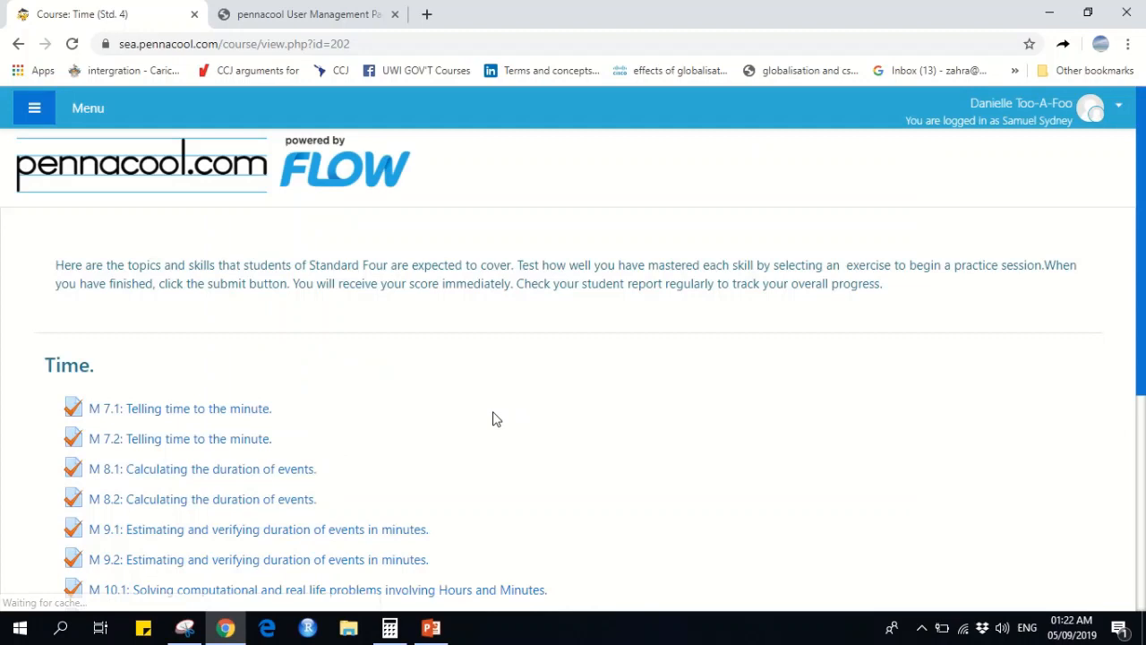
scroll("down", 3)
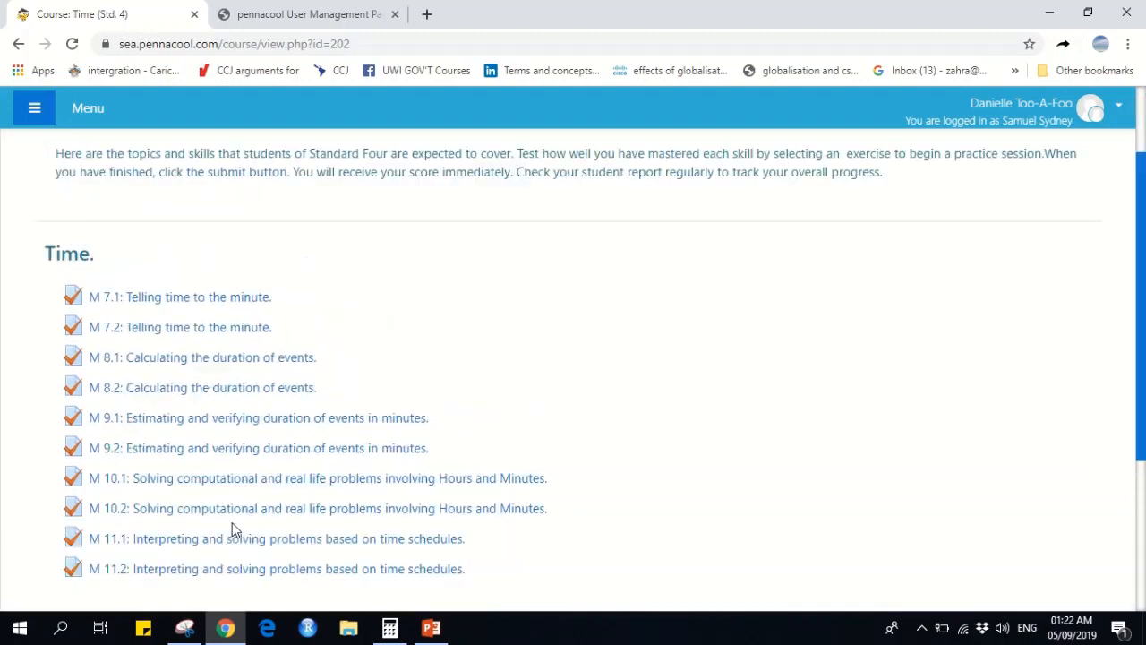
mouse_move(256, 417)
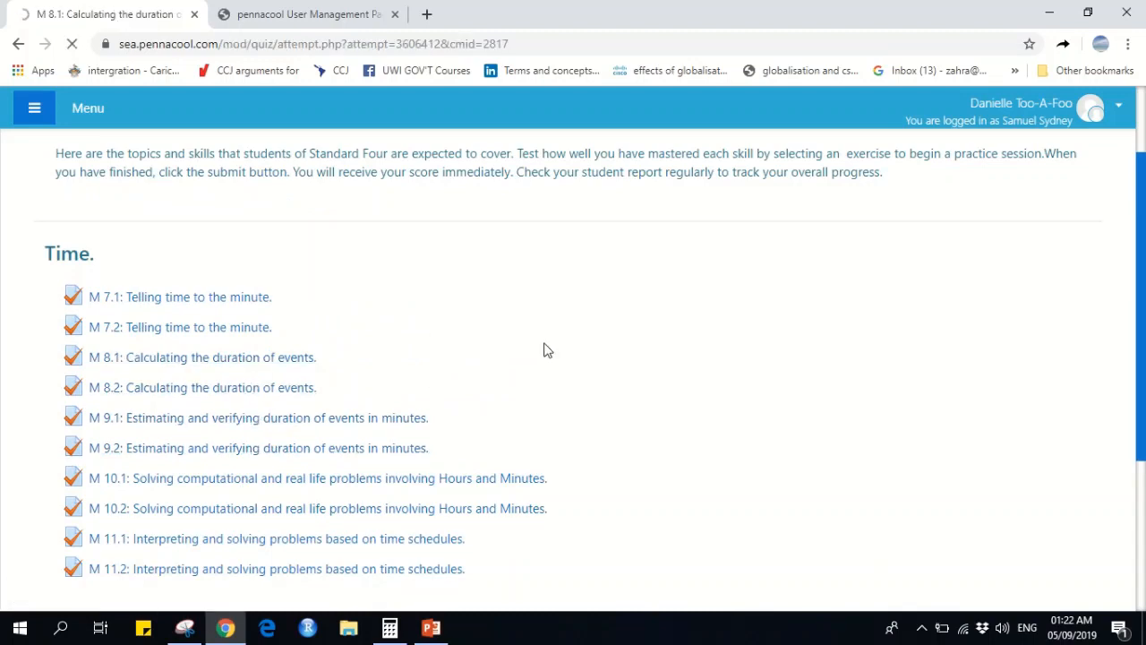
Load the M 8.1 Calculating the duration of events quiz and scroll through Questions 1-12 to Submit Answers and back
left_click(202, 356)
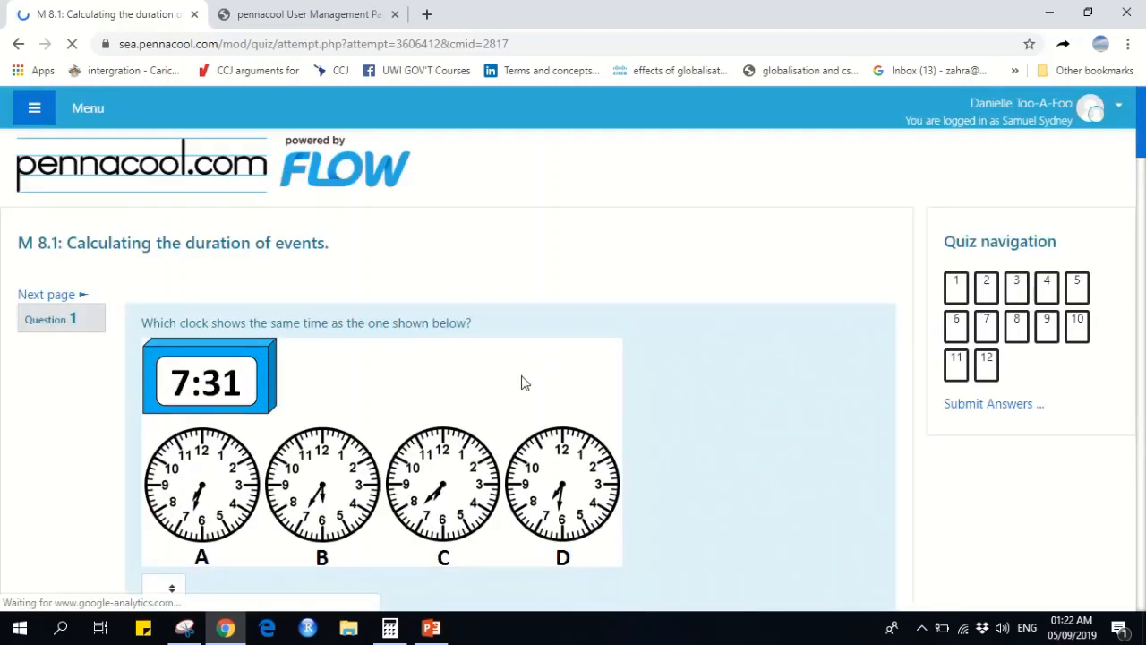
scroll("down", 3)
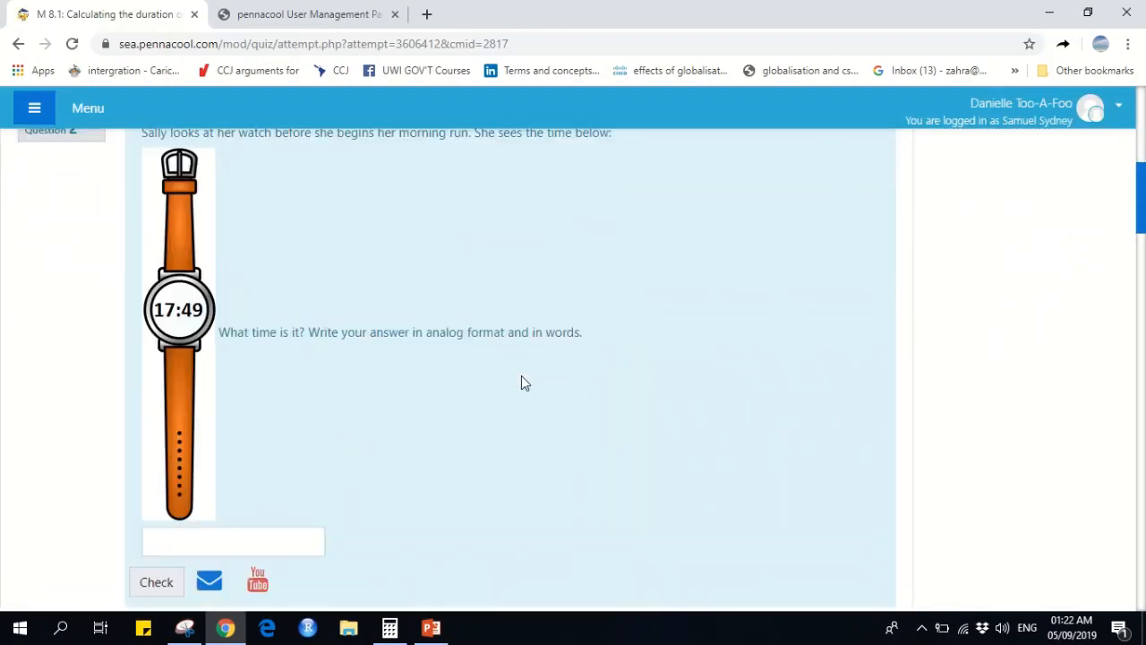
scroll("down", 3)
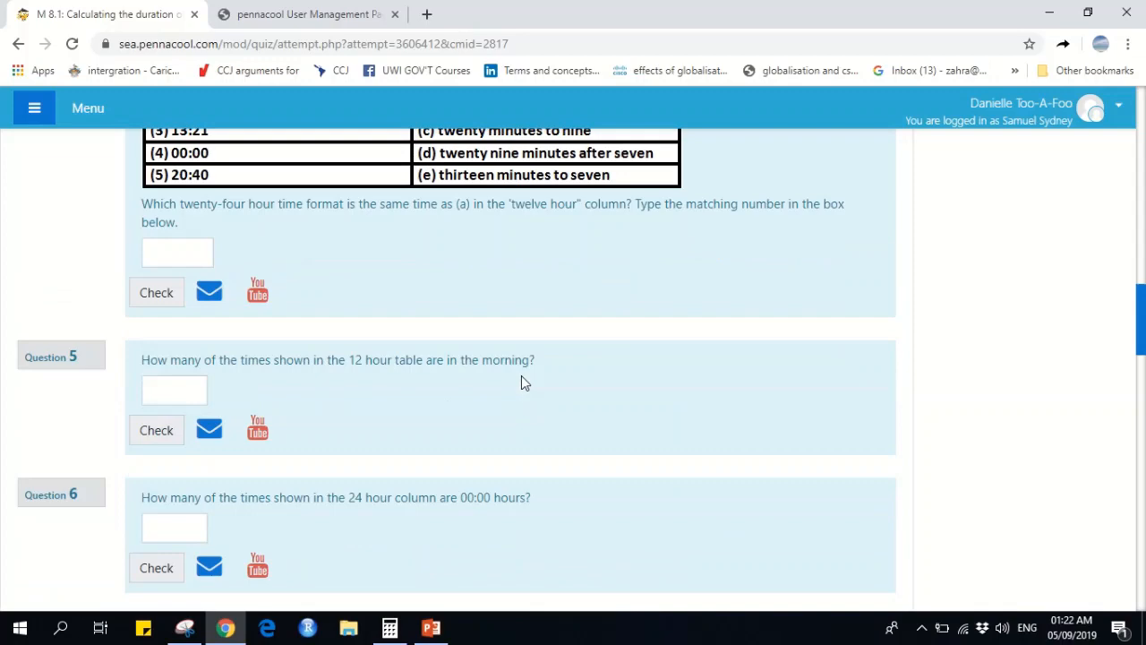
scroll("down", 3)
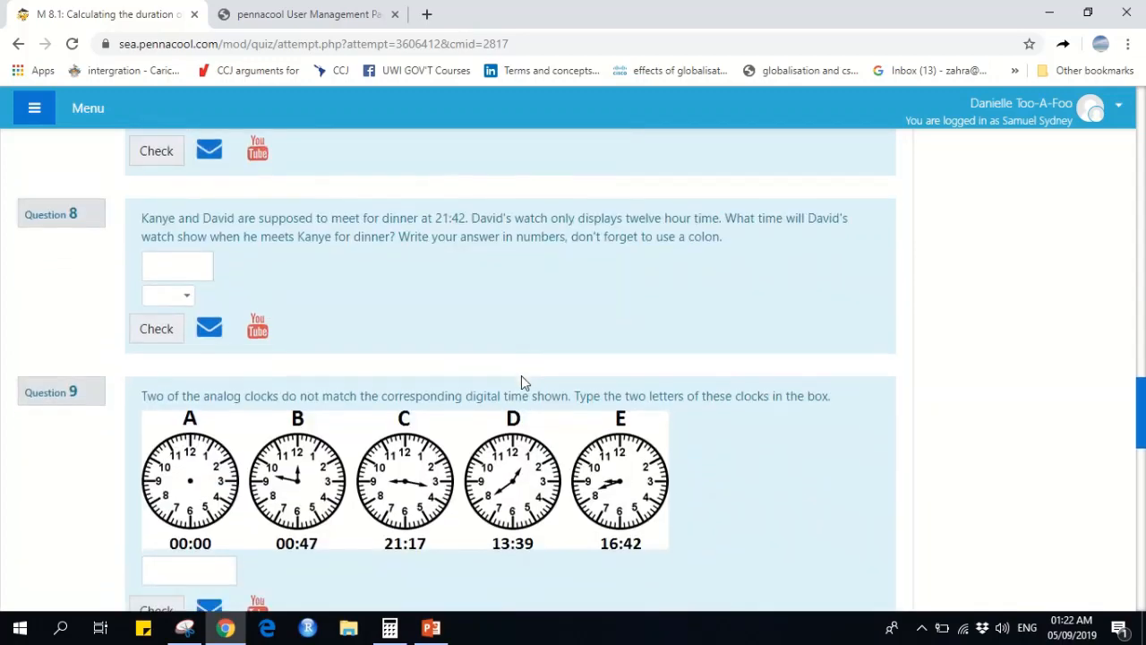
scroll("down", 3)
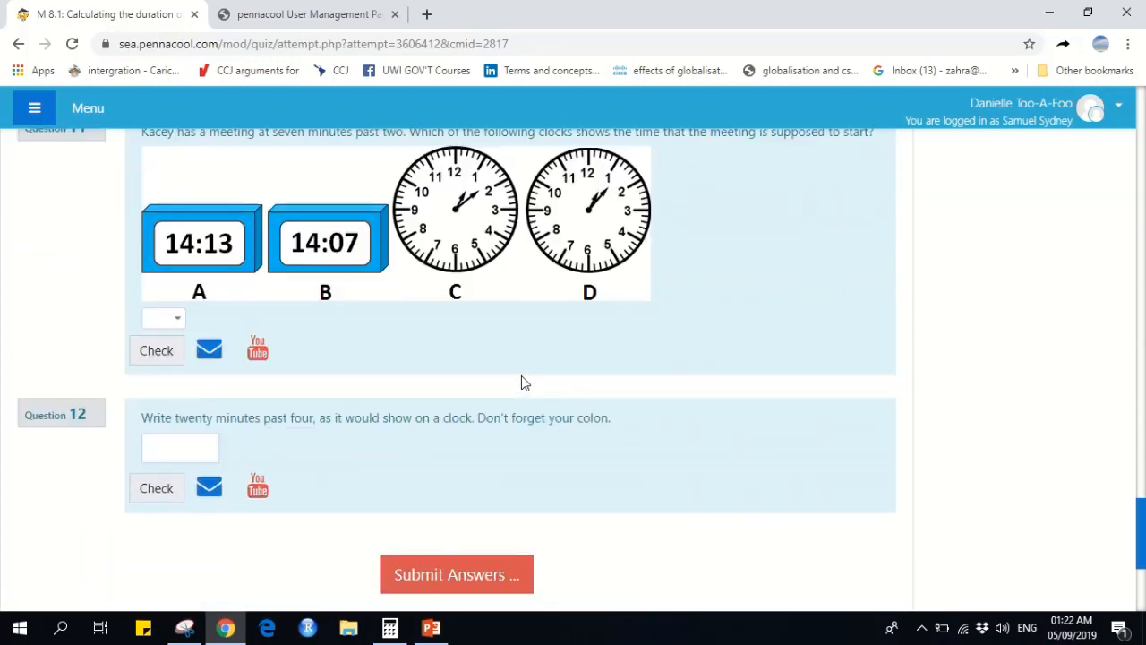
scroll("down", 3)
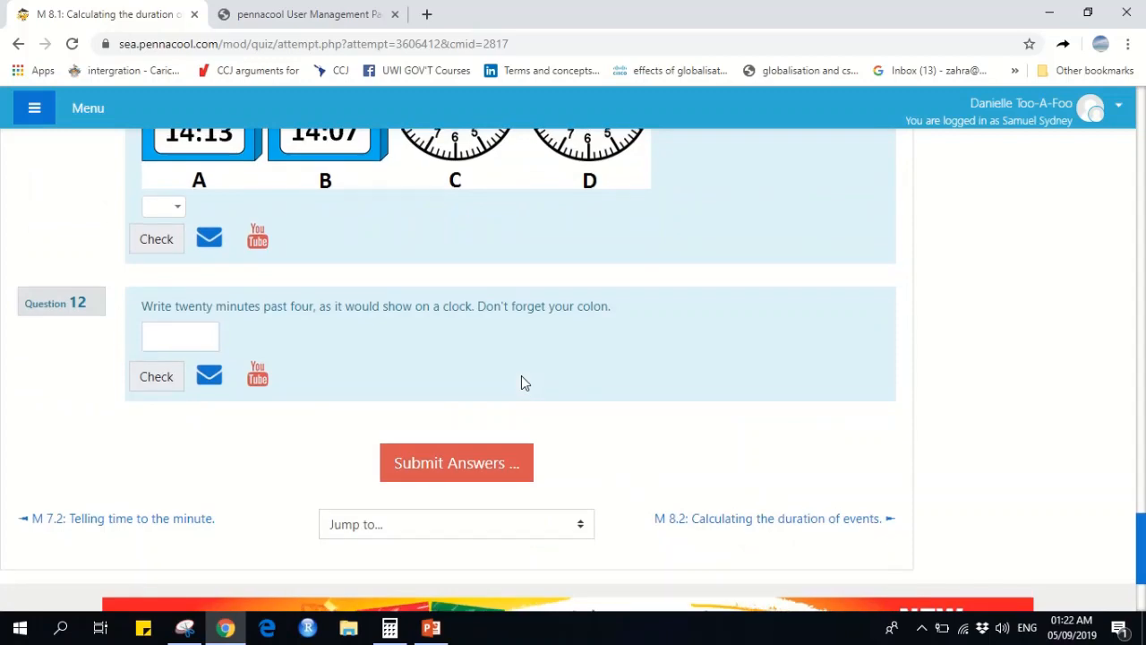
scroll("up", 3)
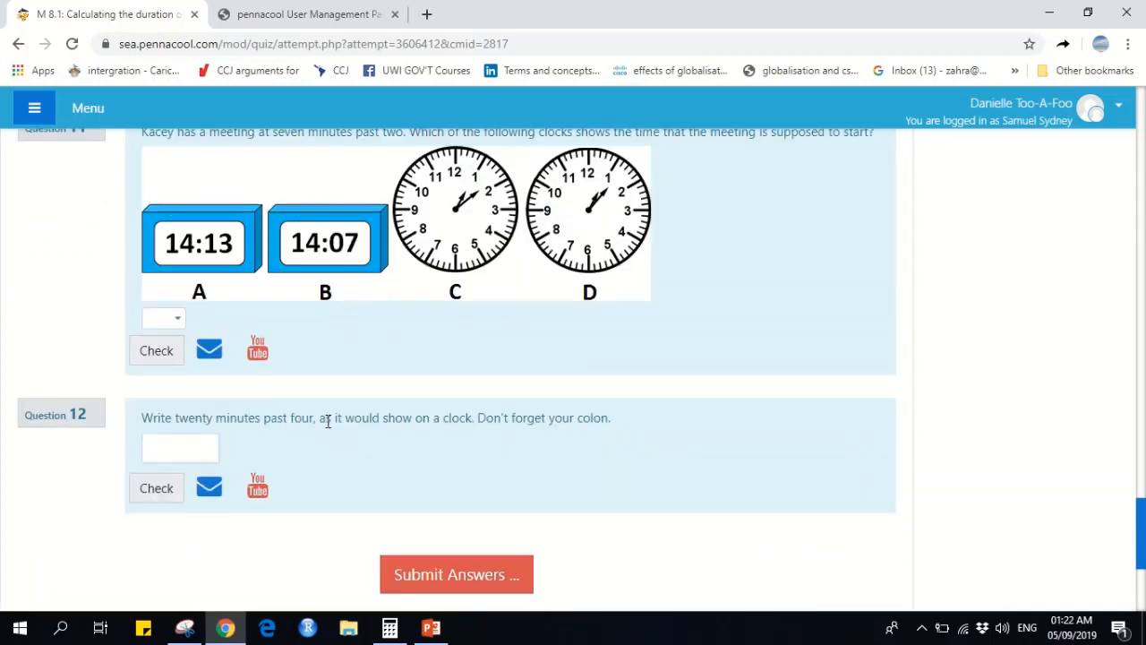
scroll("up", 3)
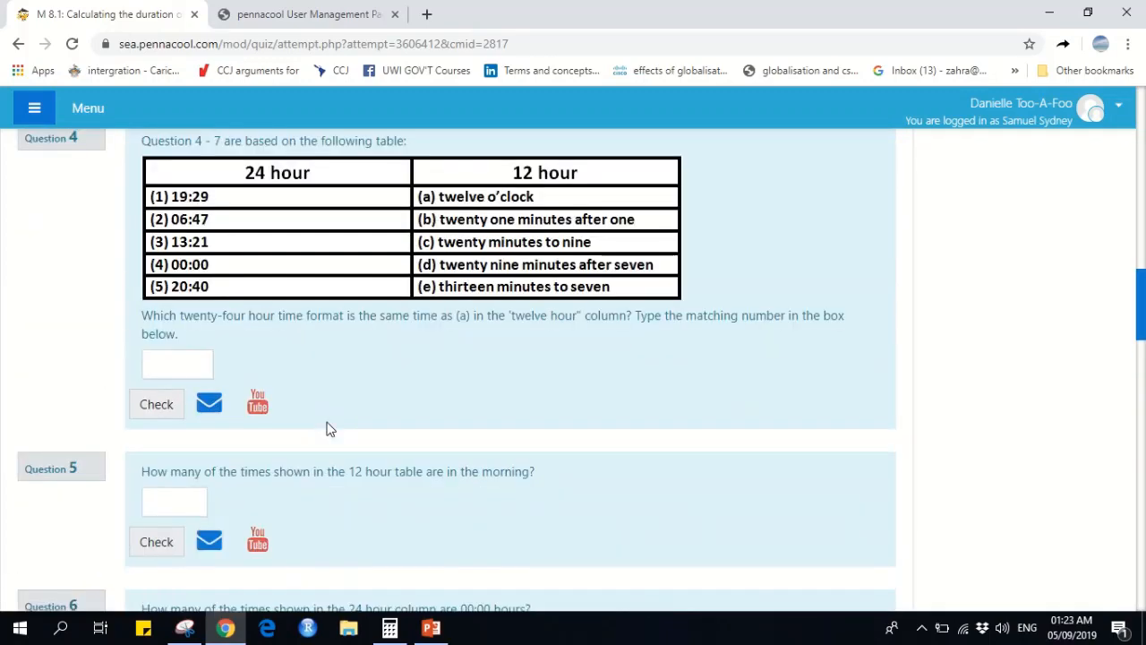
scroll("up", 3)
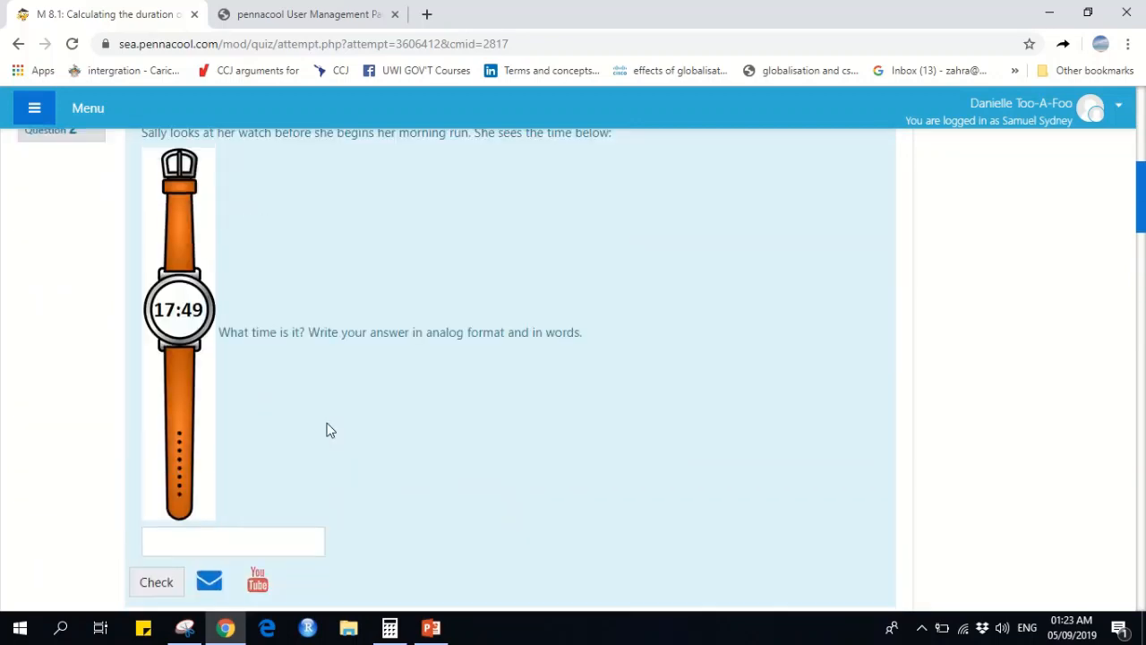
Answer question 1 with clock D and check it, earning 1.00 out of 1.00
scroll("up", 3)
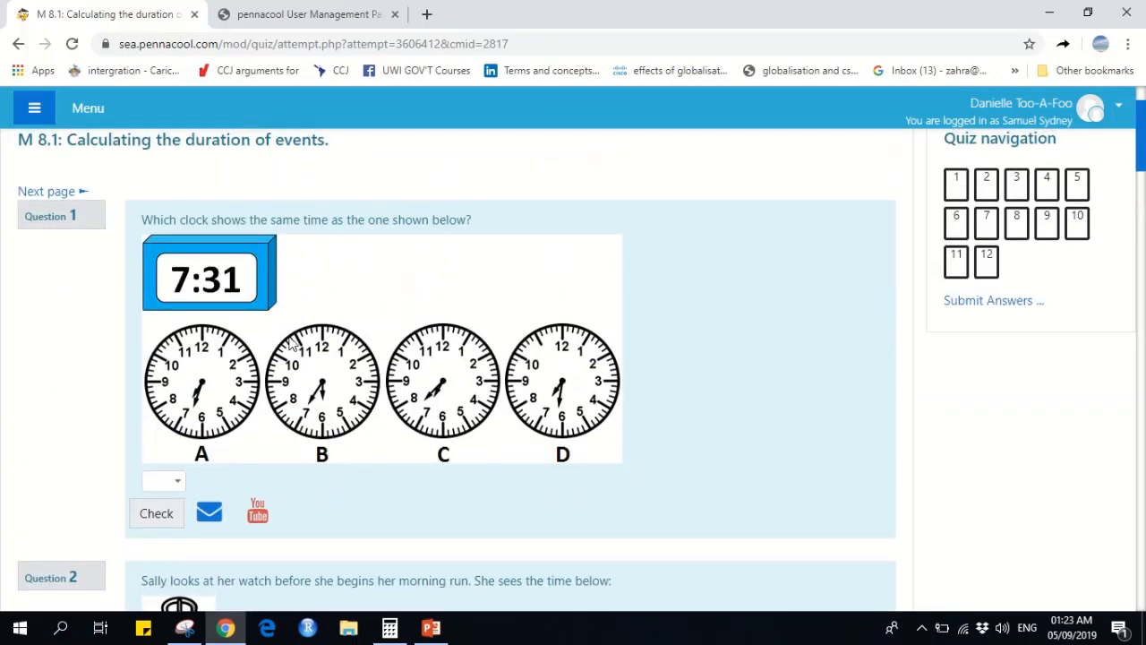
mouse_move(225, 236)
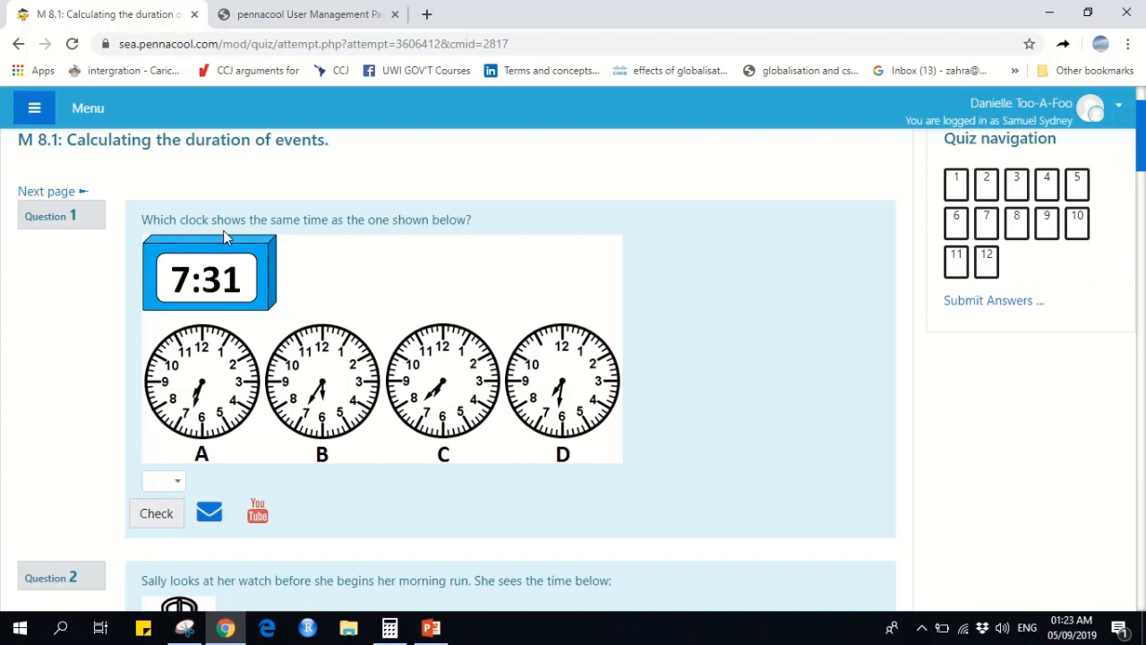
mouse_move(448, 225)
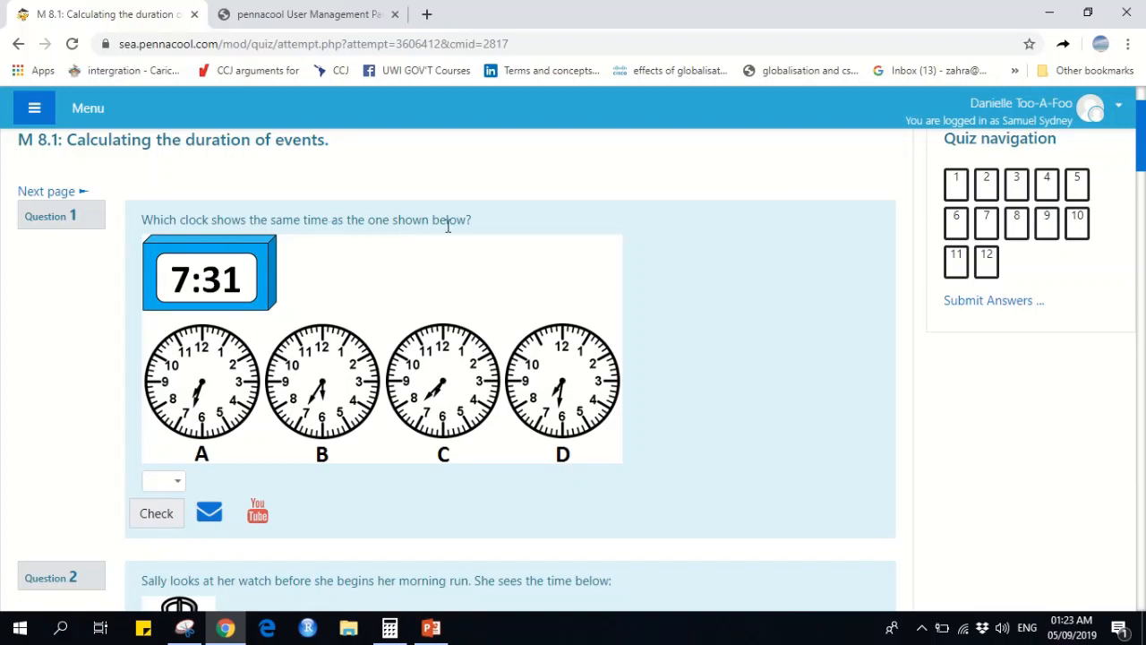
mouse_move(438, 315)
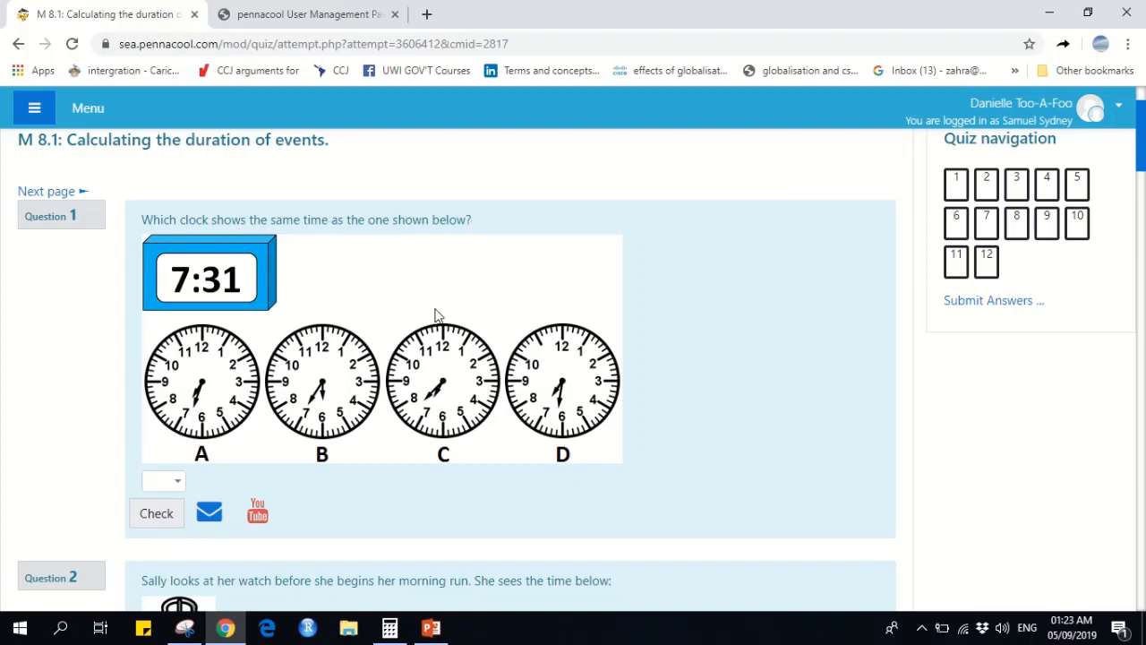
scroll("down", 3)
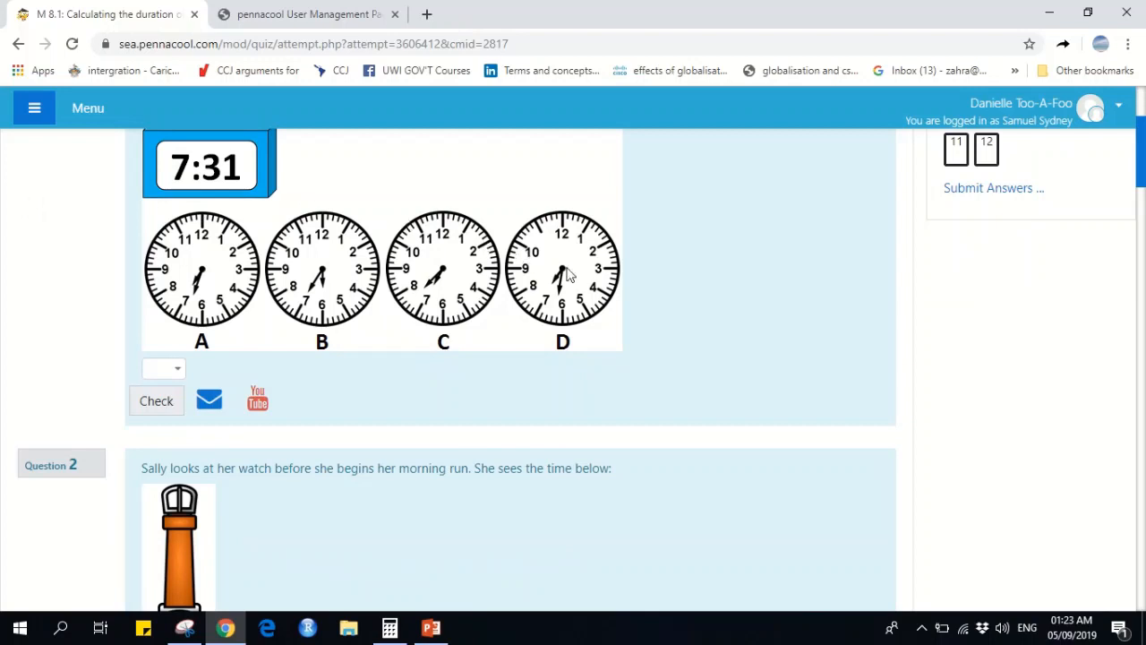
mouse_move(179, 369)
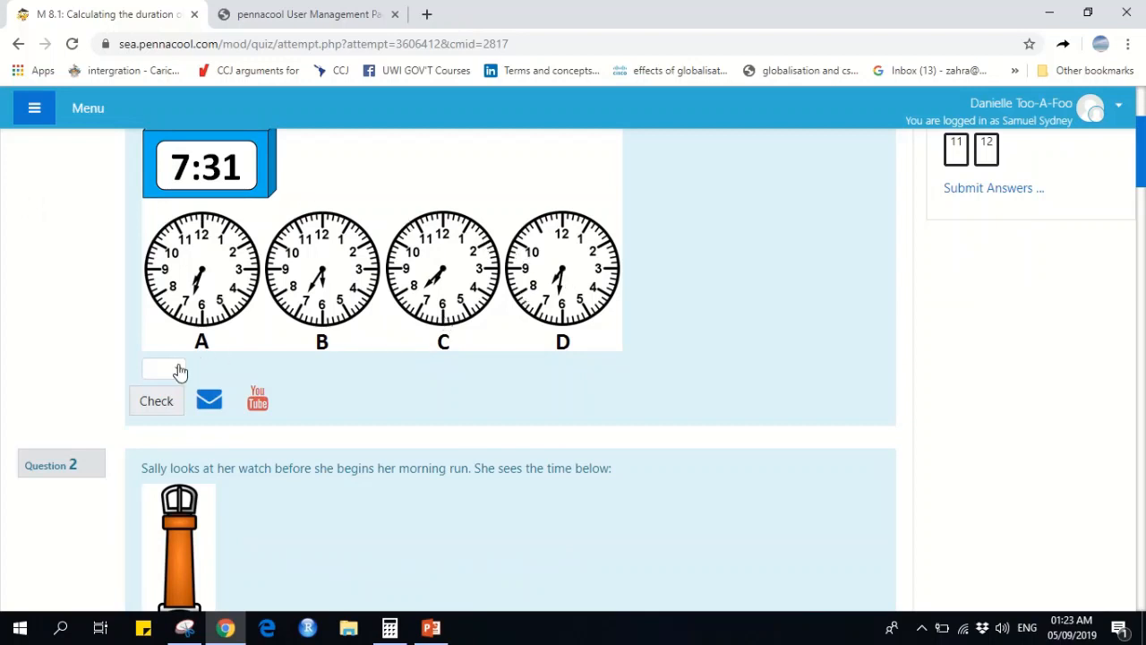
left_click(165, 371)
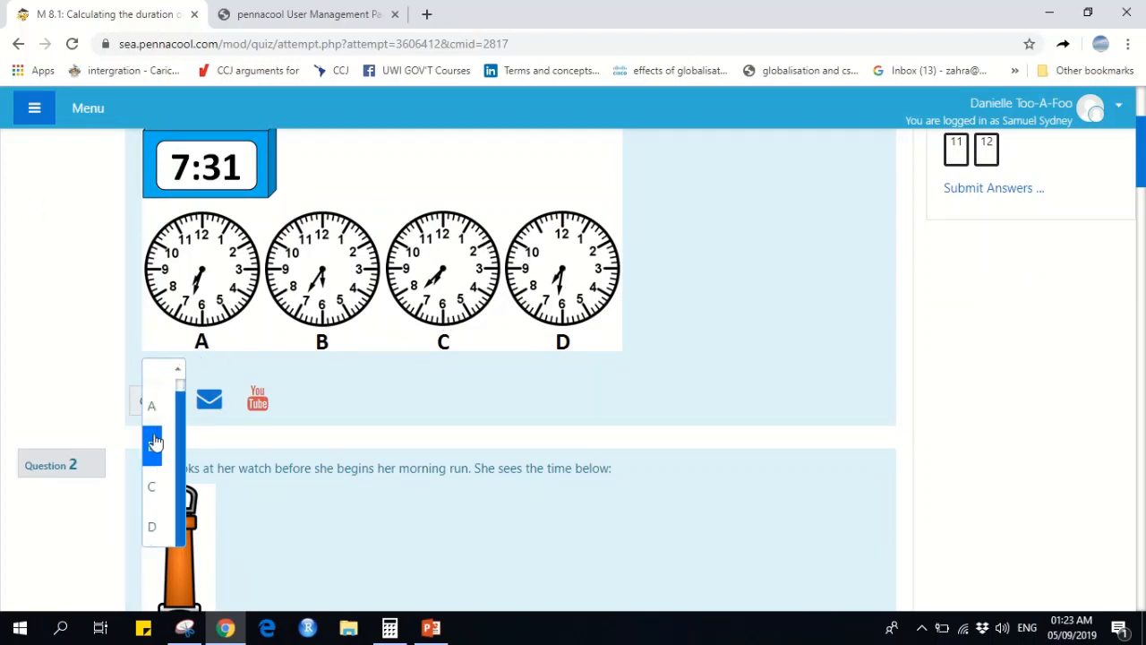
left_click(150, 527)
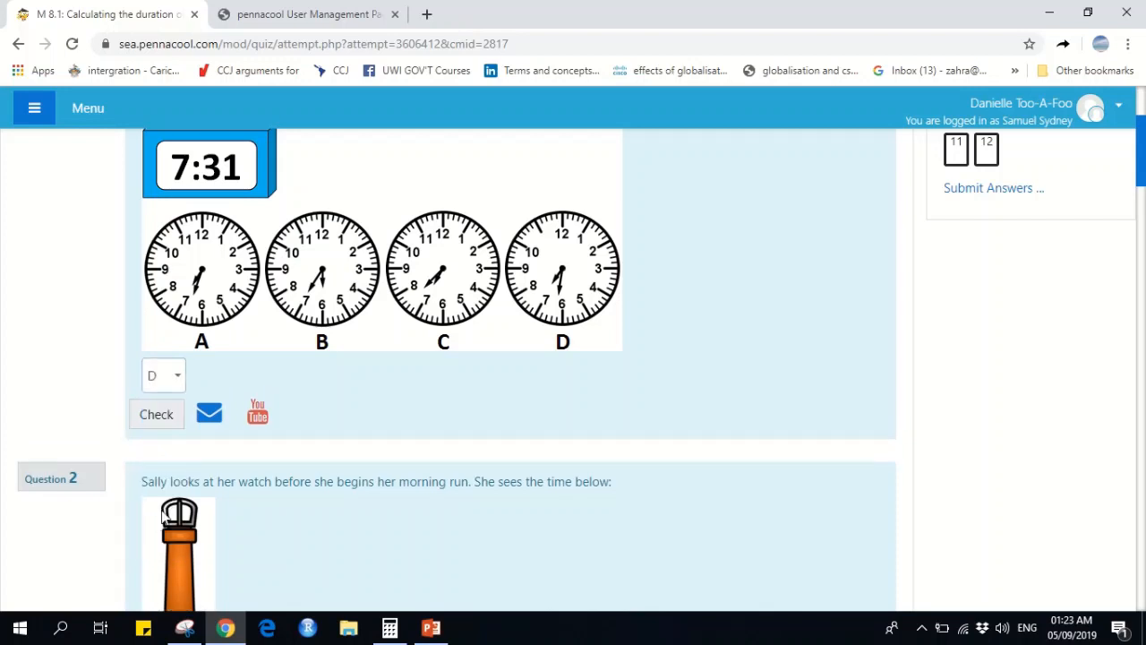
left_click(156, 414)
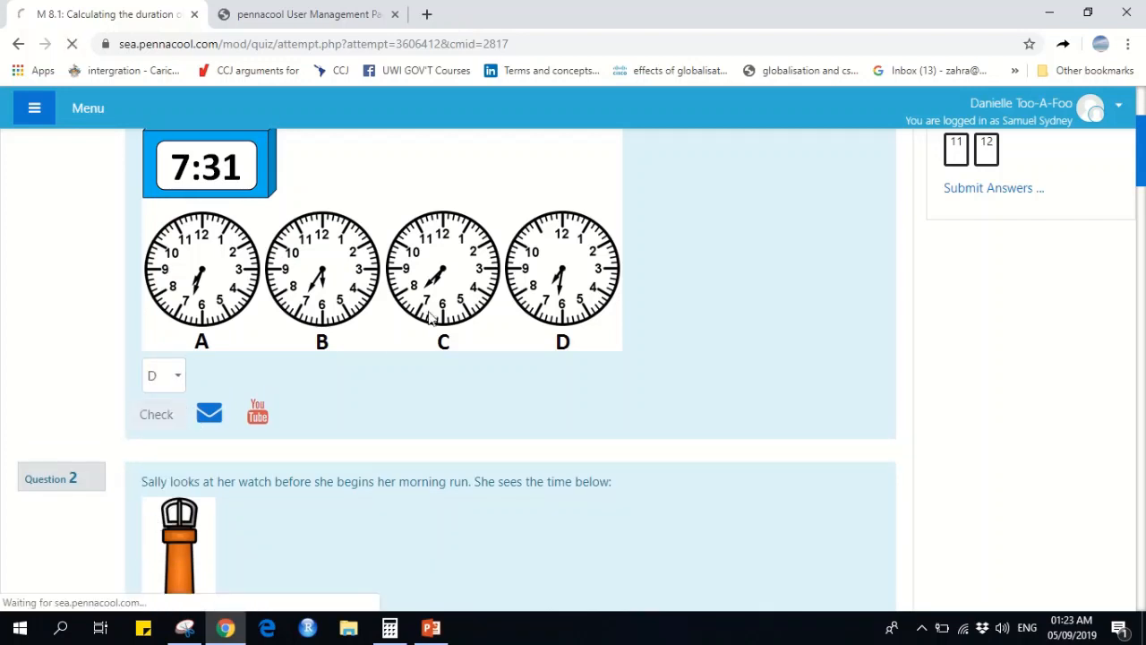
left_click(156, 413)
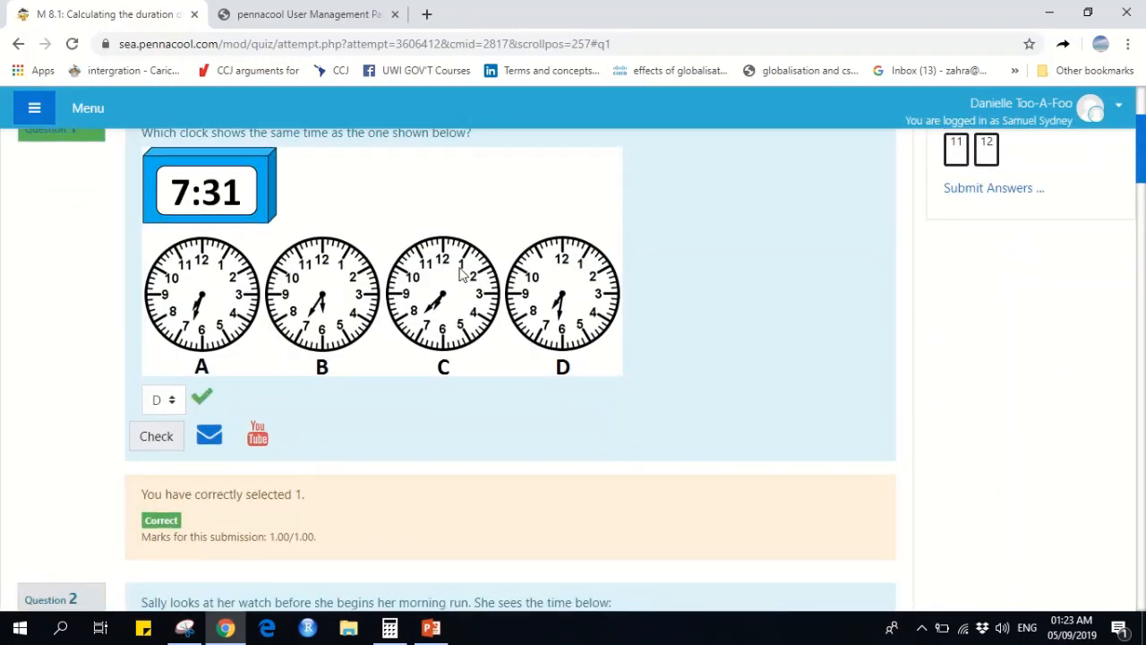
Enter 'ten minutes to six' for question 2 and check it, marked incorrect at 0.00 out of 1.00
scroll("down", 3)
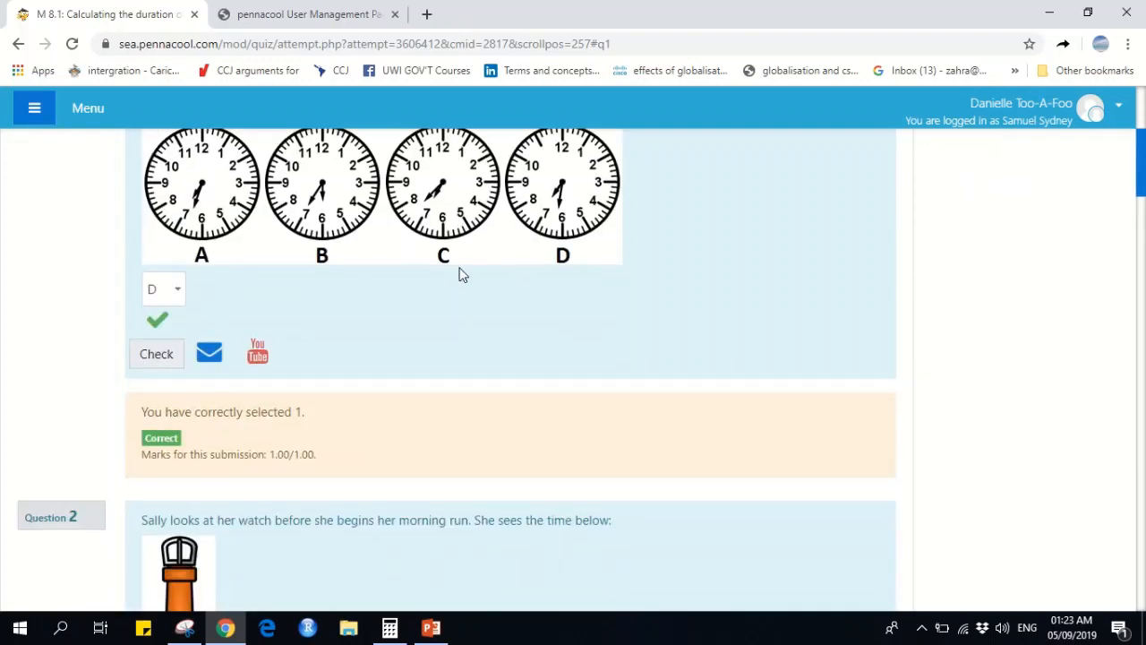
mouse_move(251, 326)
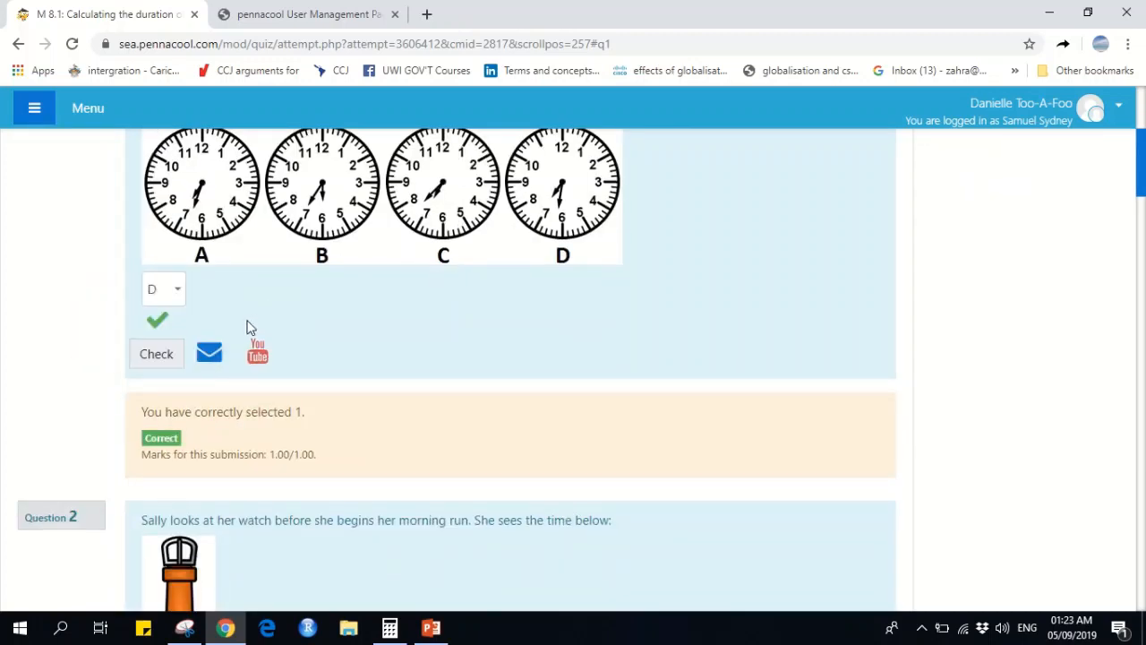
scroll("down", 3)
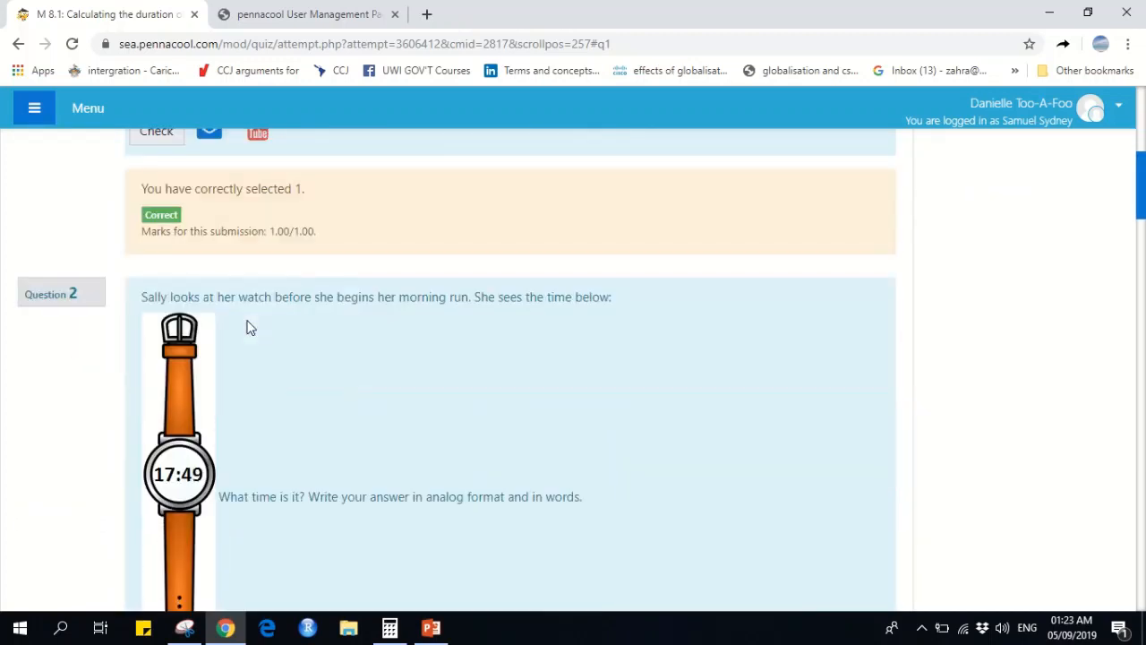
scroll("down", 3)
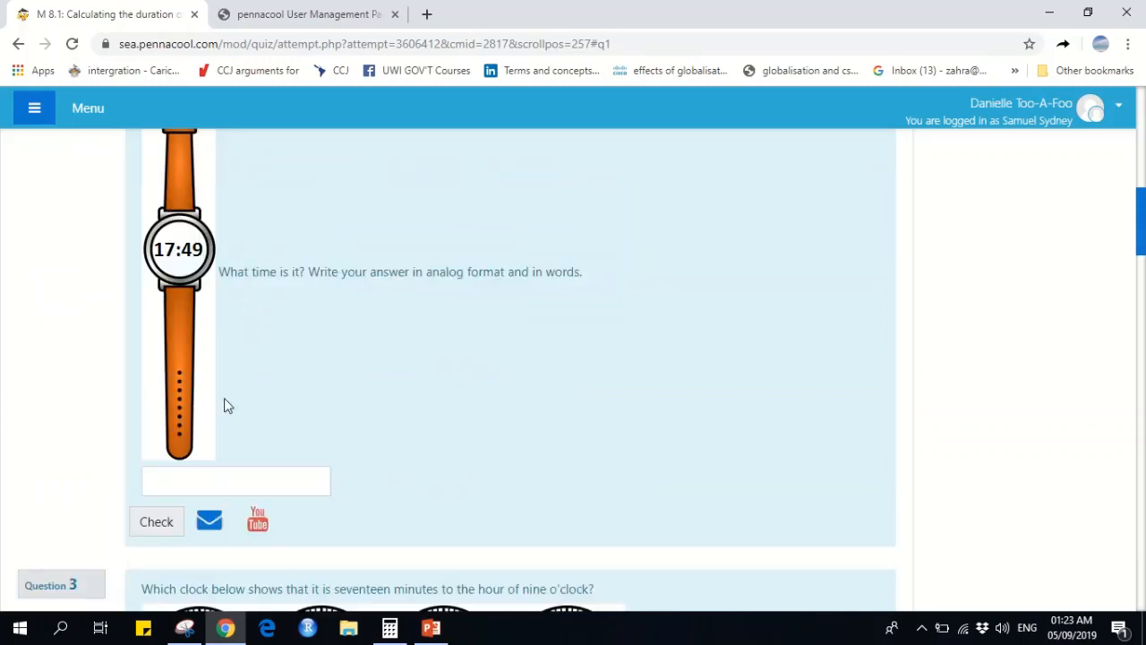
left_click(237, 480)
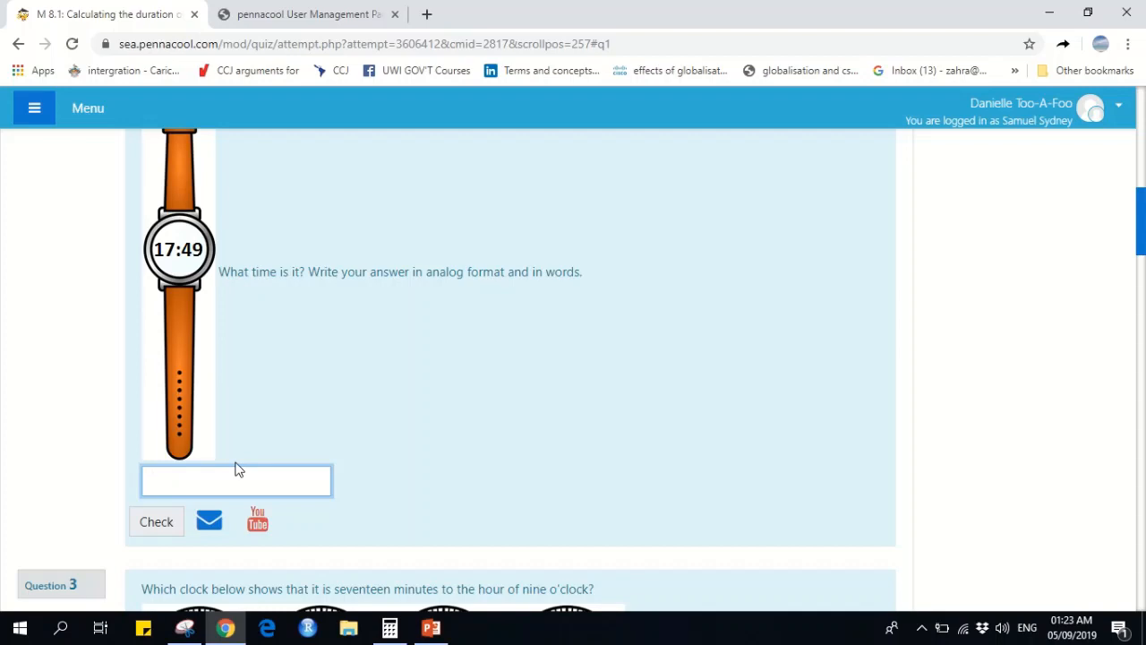
type("ten minut")
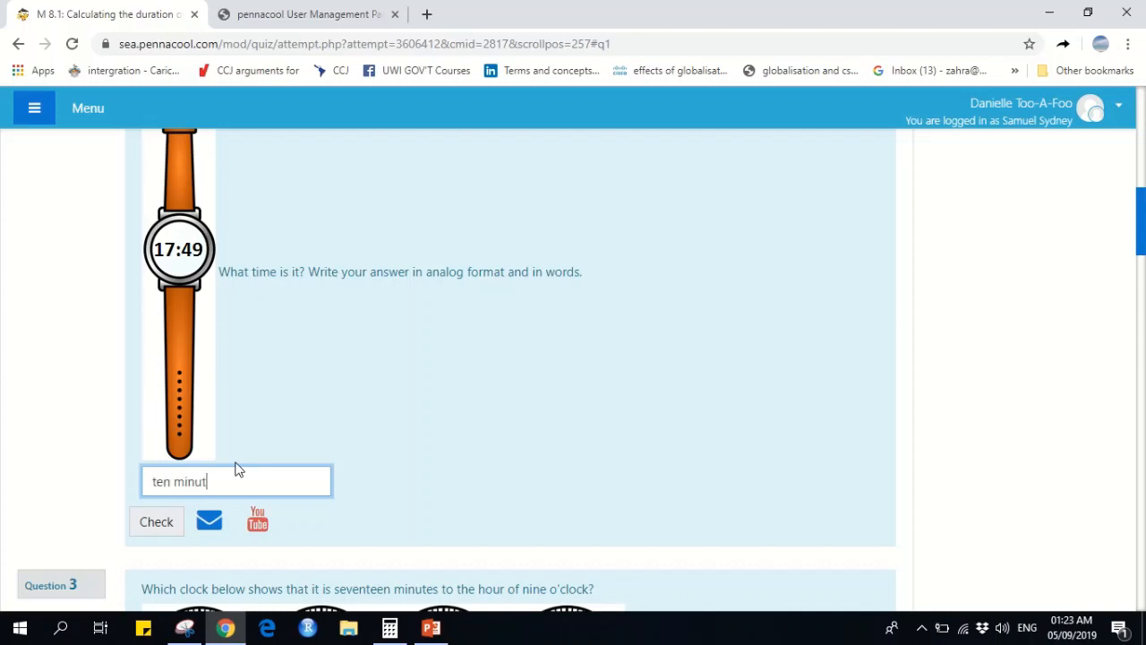
type("es to")
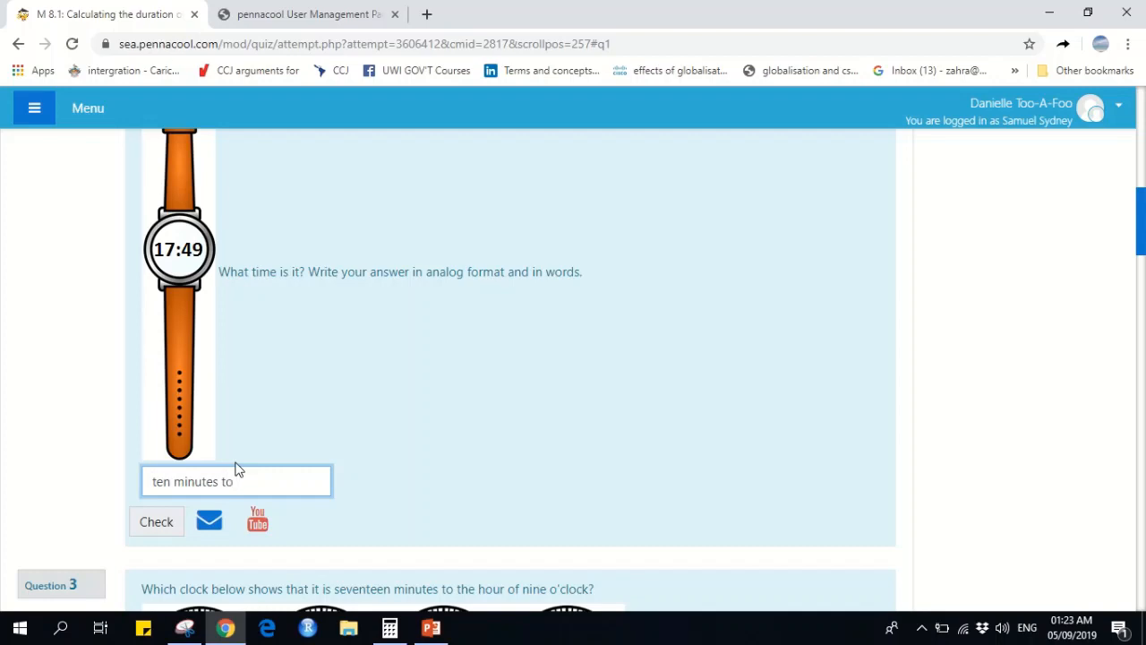
type("six")
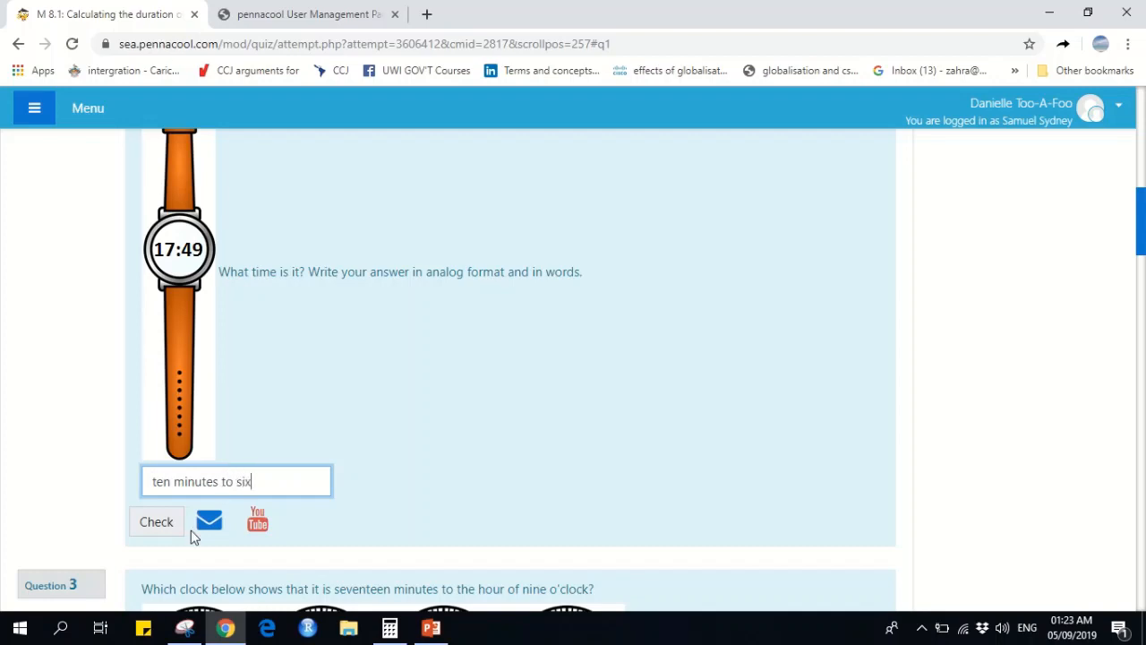
left_click(155, 521)
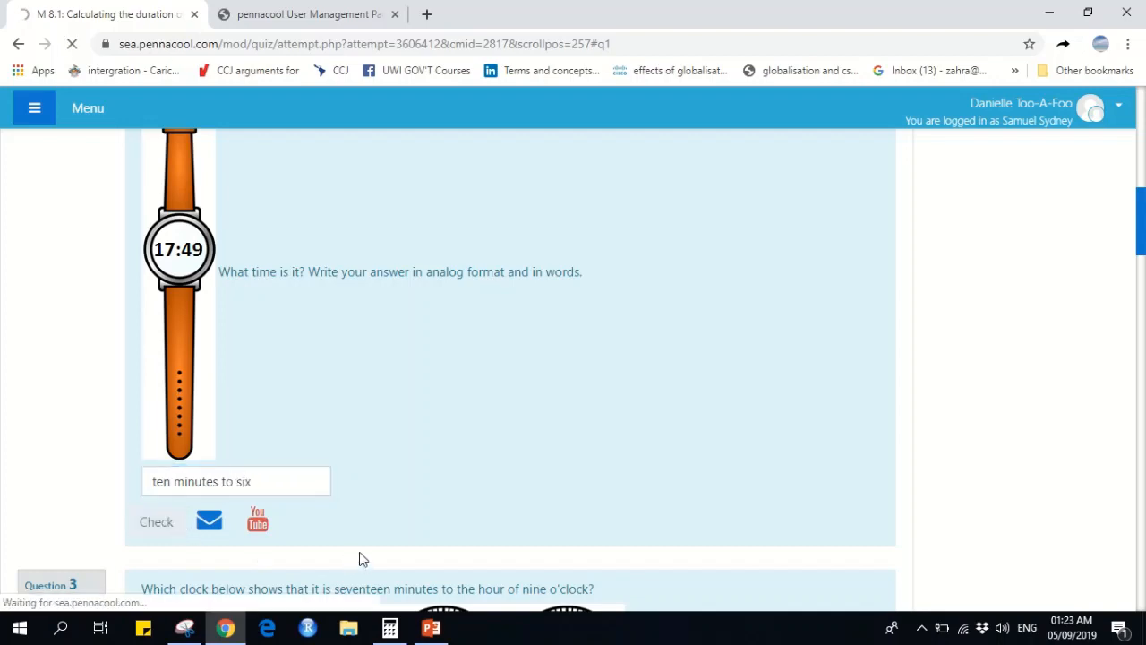
left_click(156, 522)
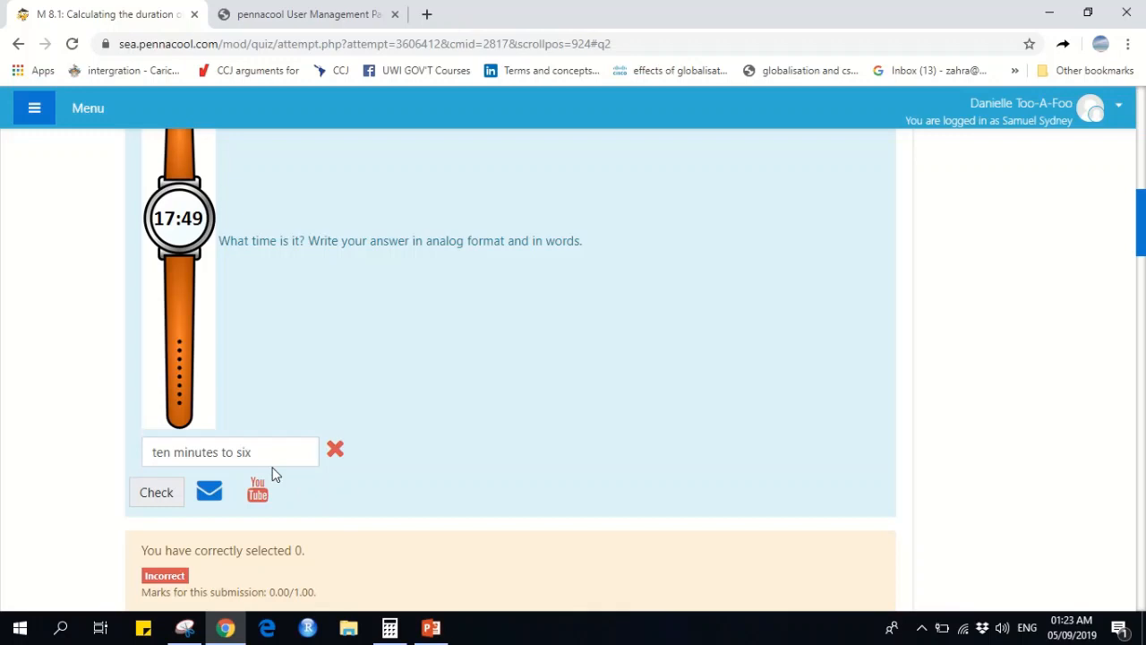
Replace question 2's answer with 'eleven minutes to six' and recheck it, now correct at 1.00 out of 1.00
triple_click(229, 451)
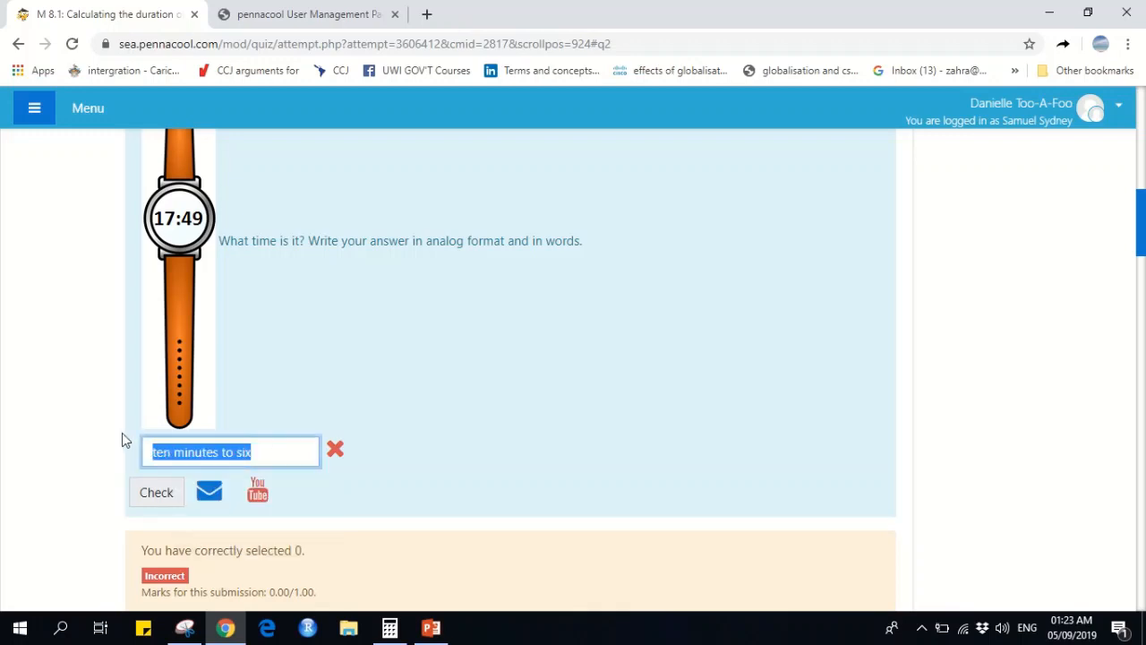
type("eleven minu")
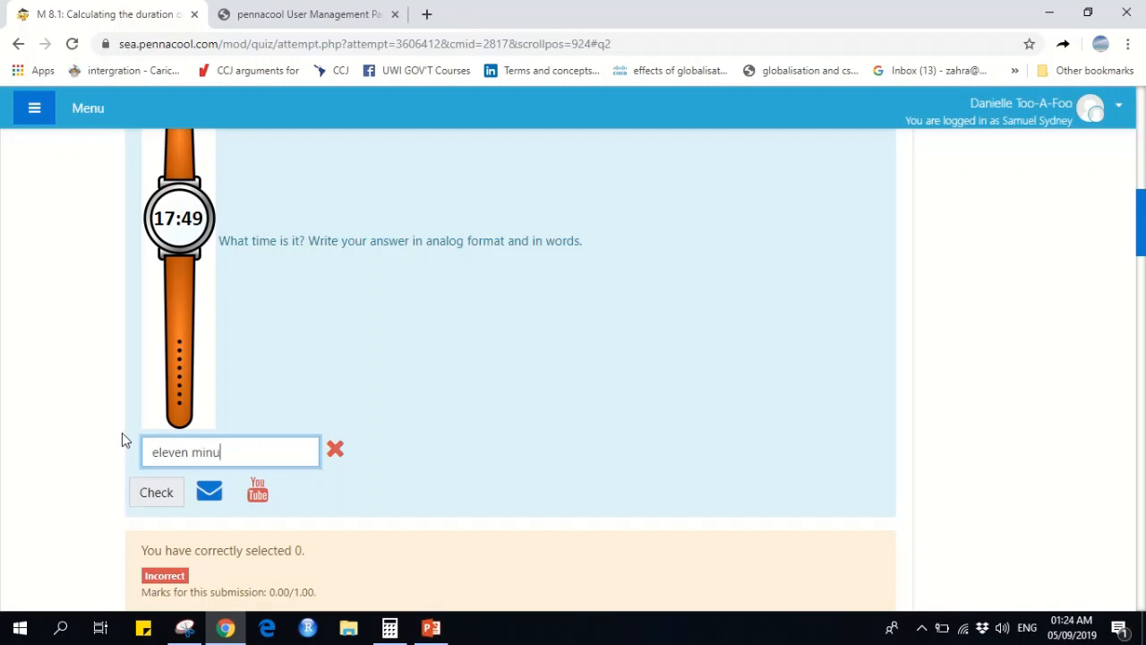
type("tes to")
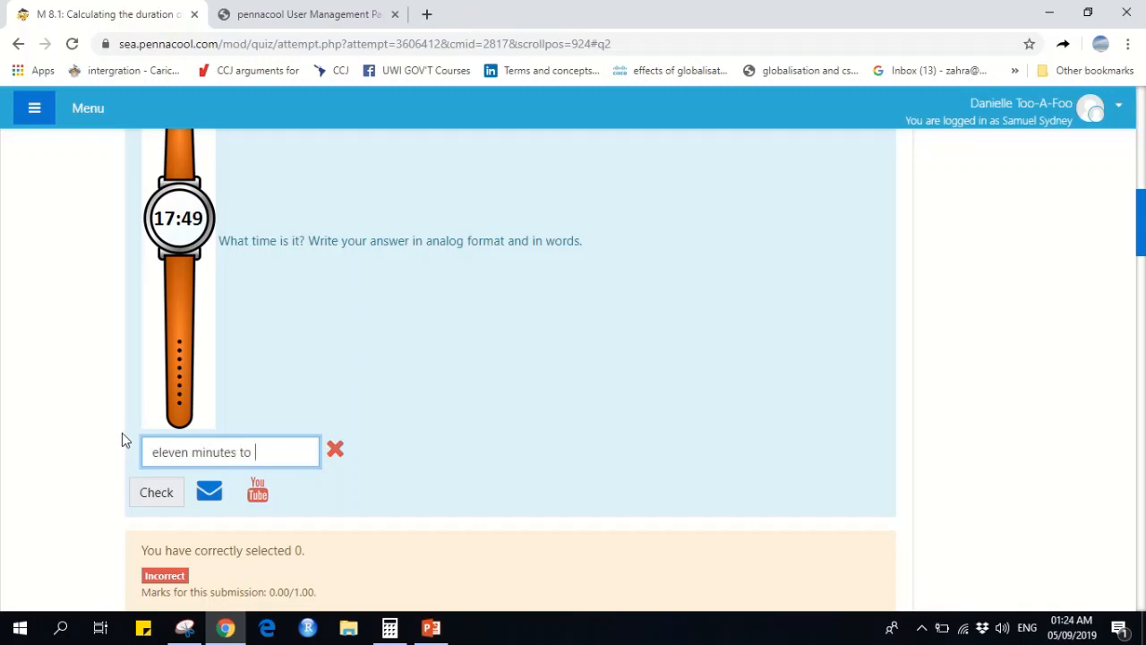
type("six")
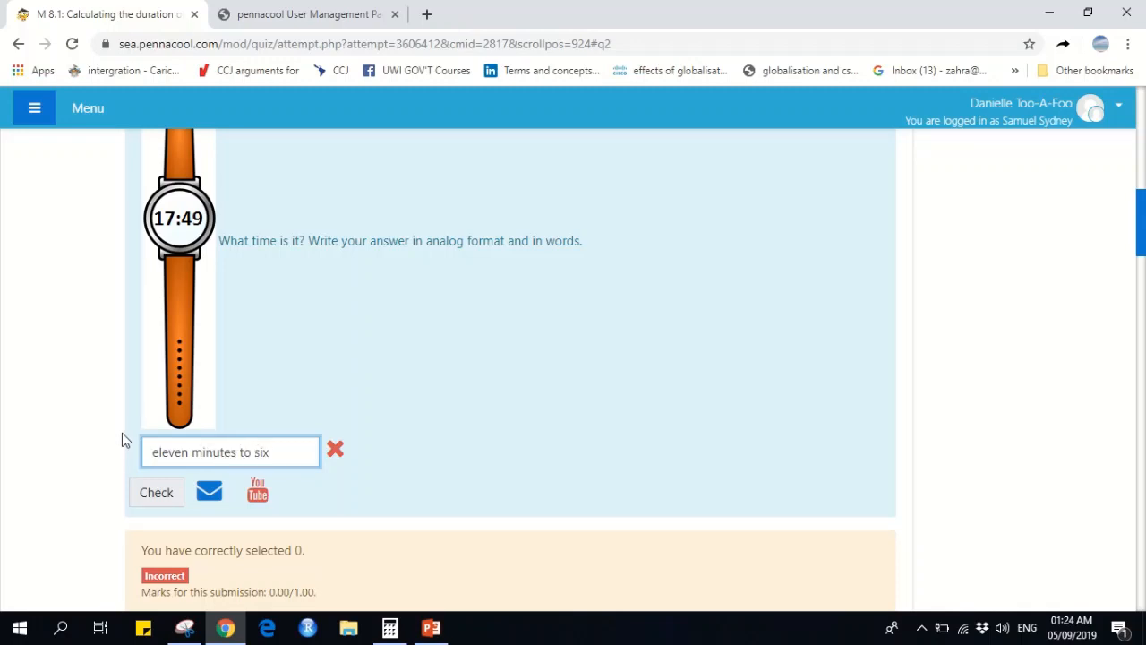
left_click(155, 491)
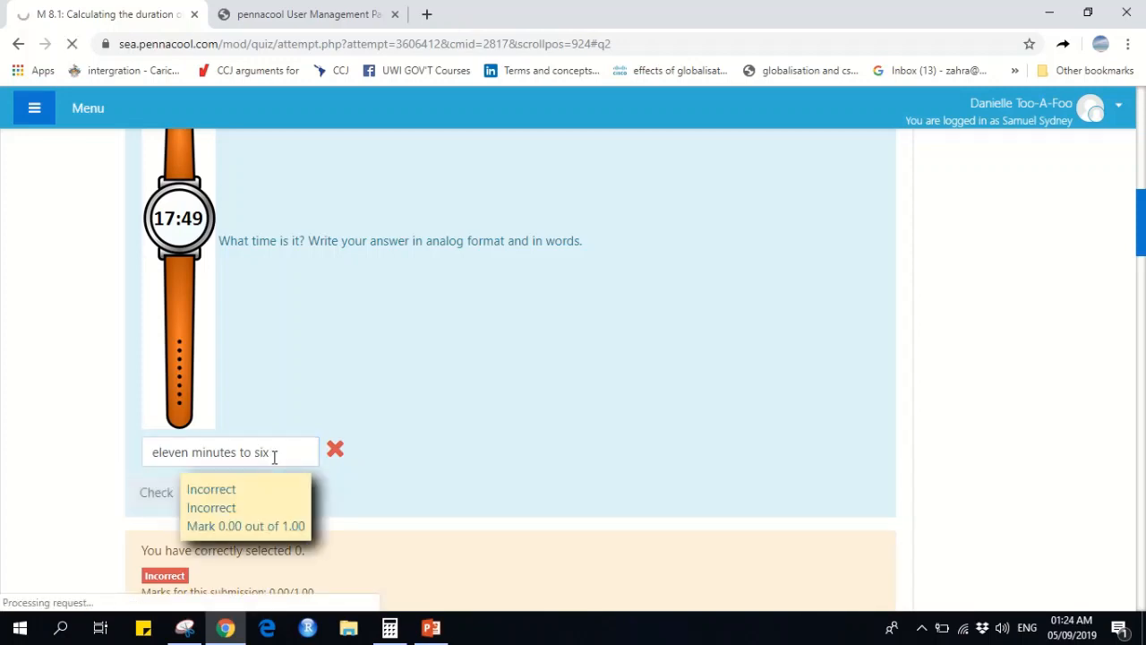
left_click(156, 491)
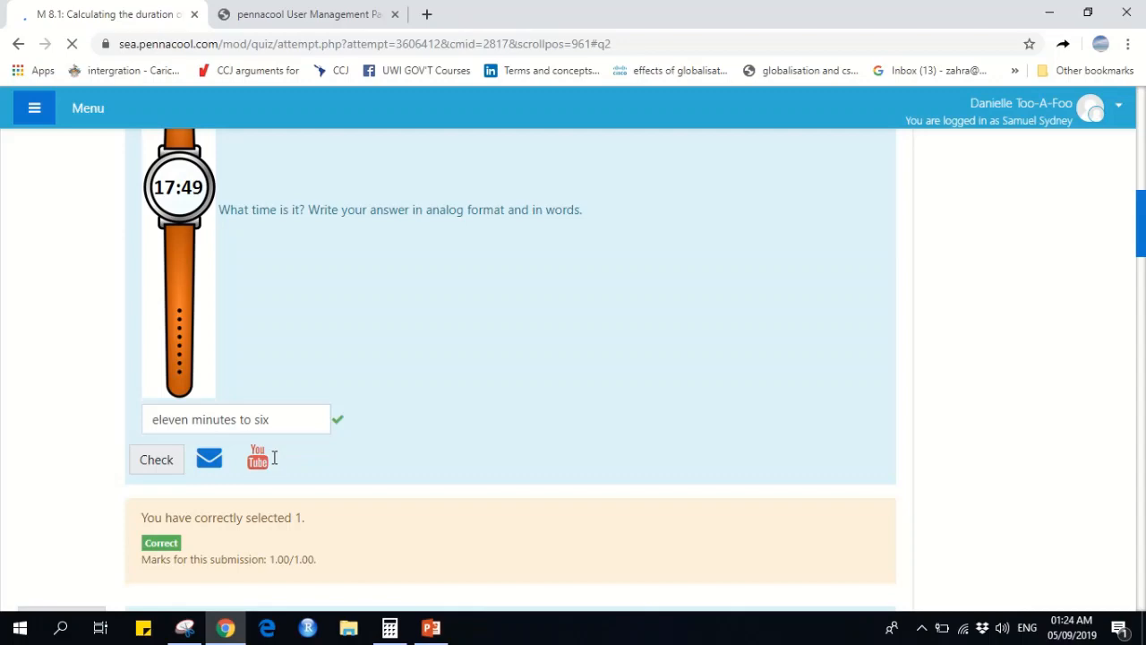
Scroll past questions 3-6 to question 7 and bring up its Video Tutorial window
scroll("down", 3)
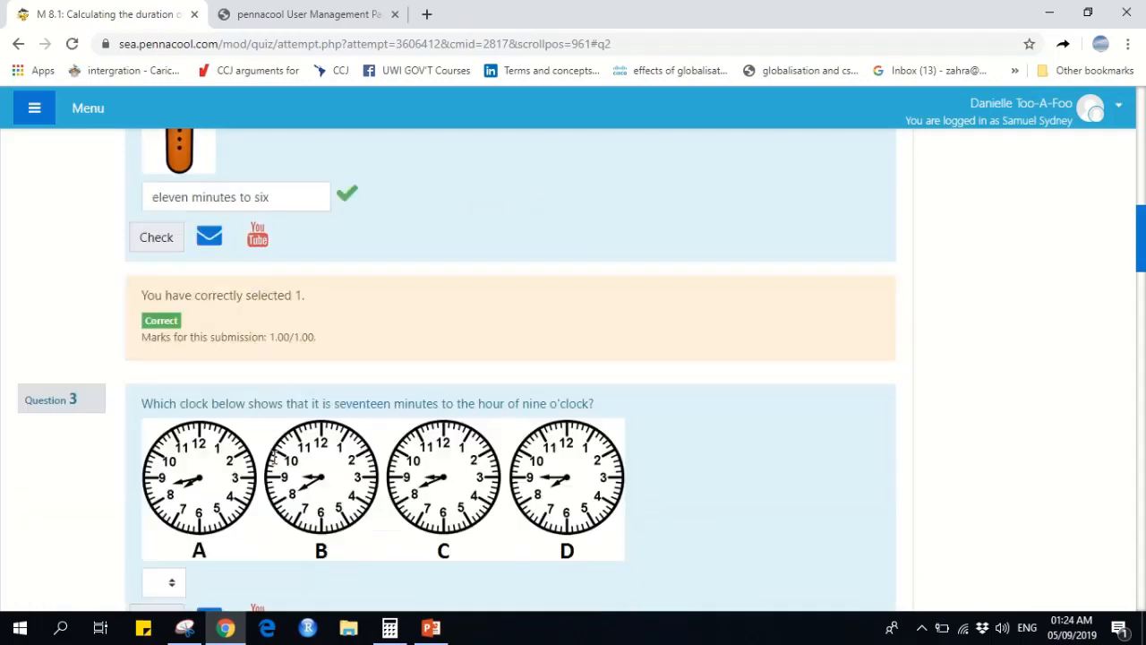
scroll("down", 3)
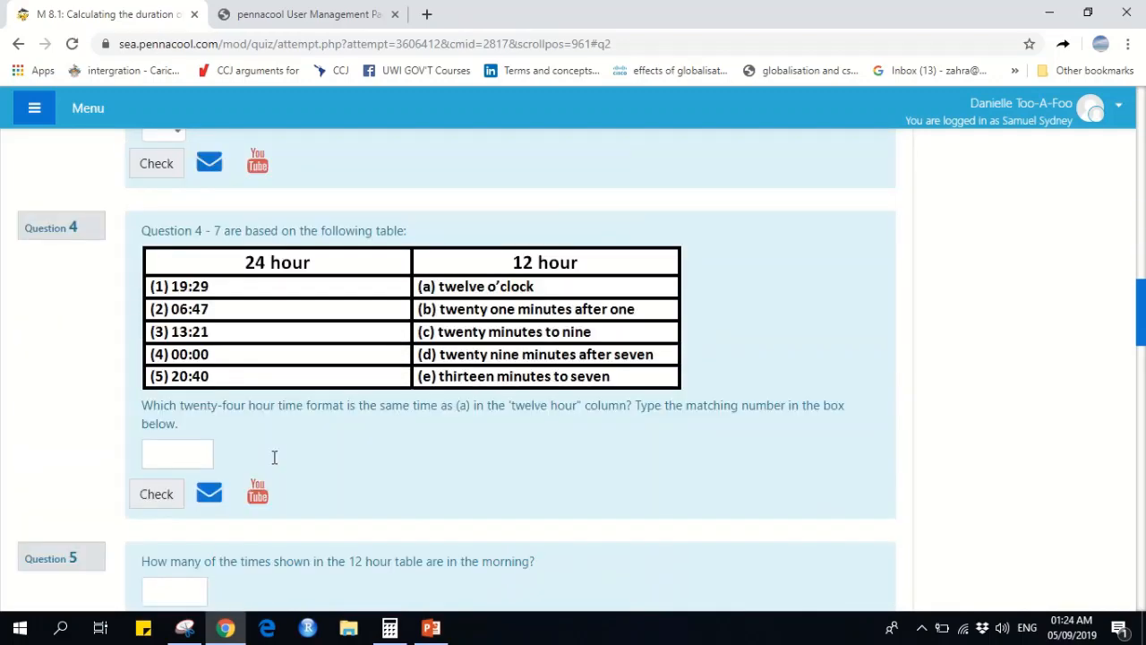
scroll("down", 3)
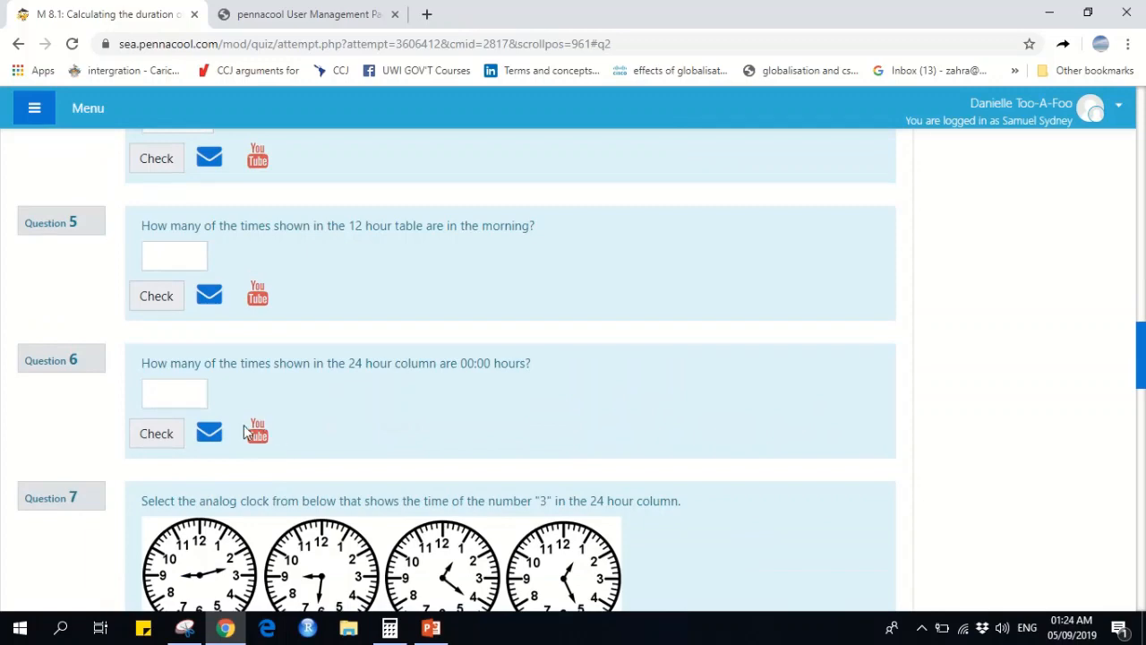
scroll("down", 3)
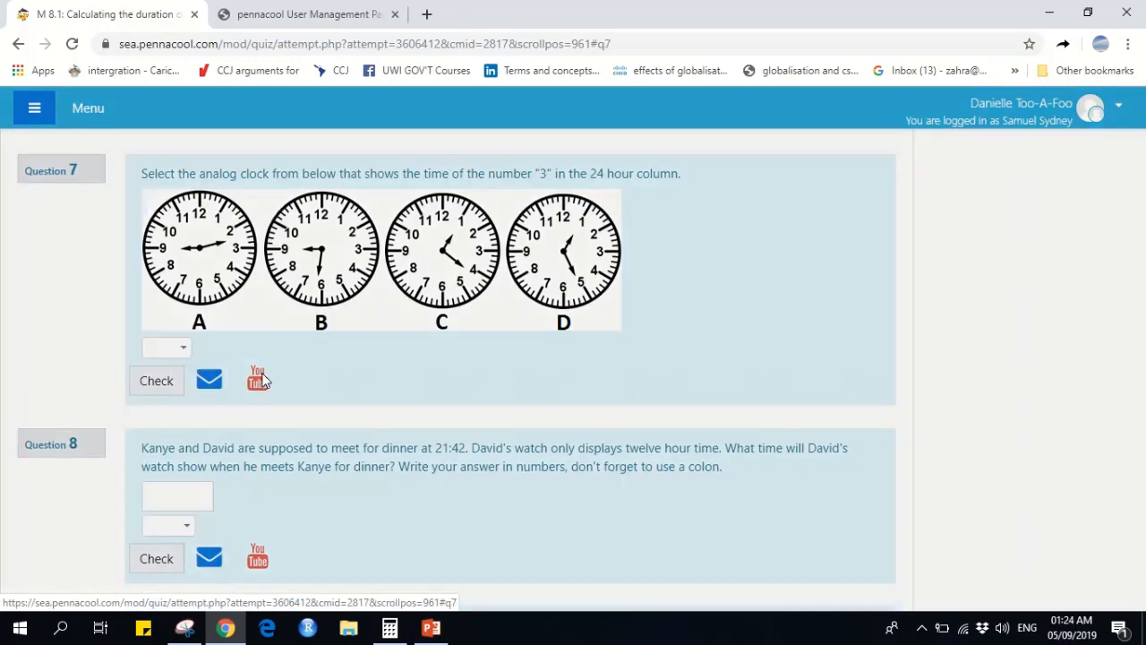
left_click(257, 376)
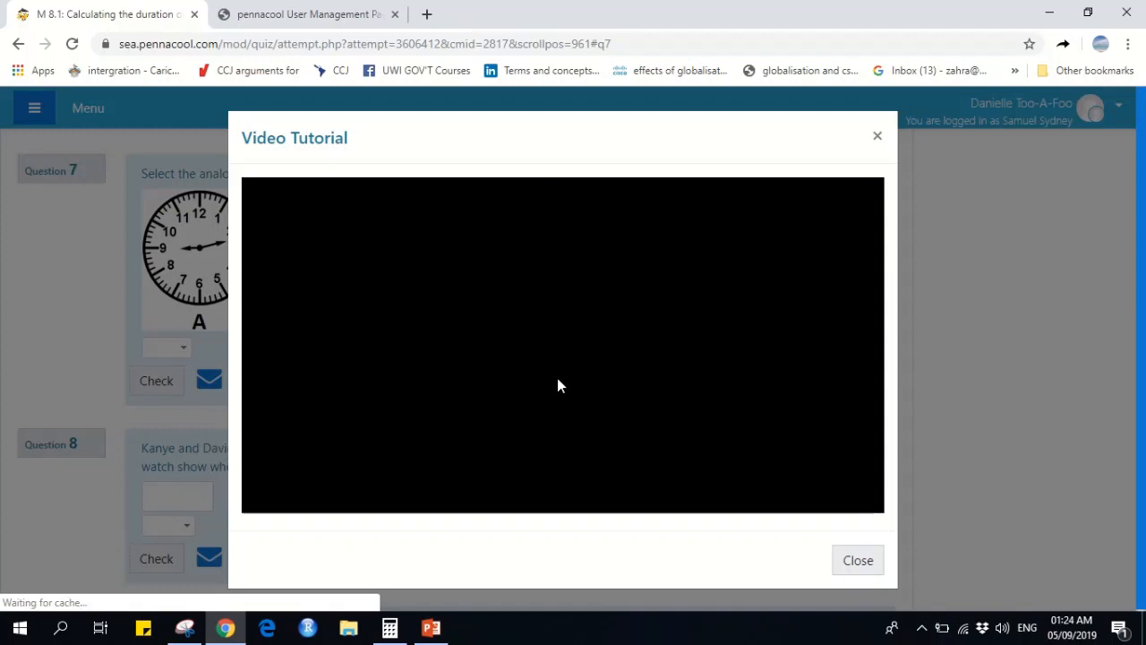
mouse_move(552, 332)
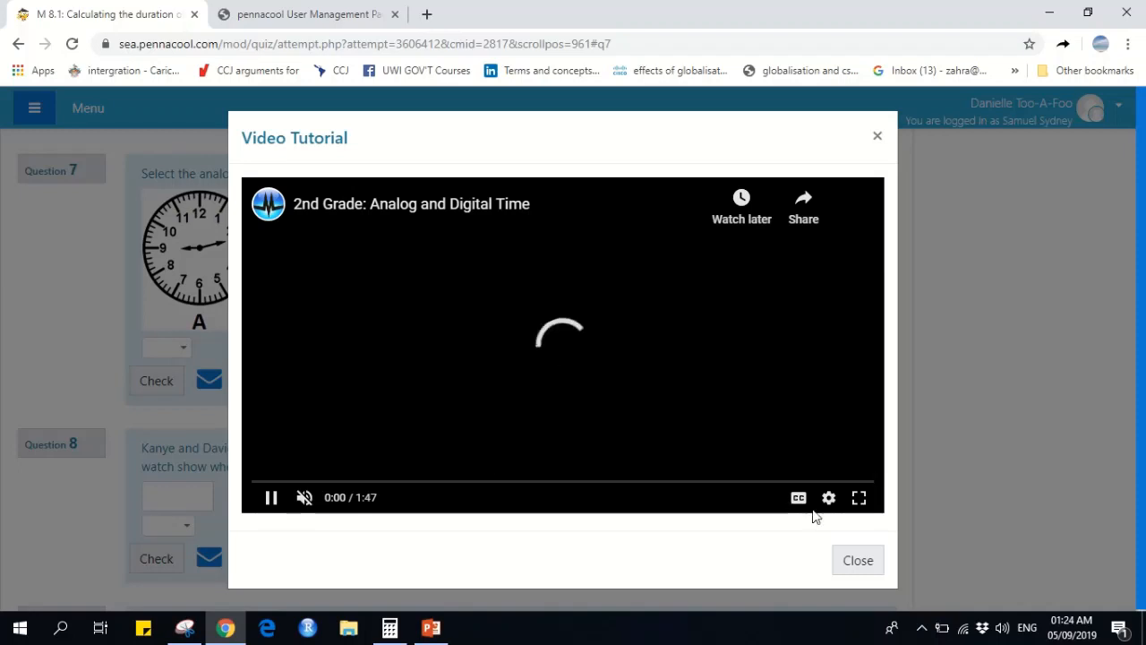
Close the '2nd Grade: Analog and Digital Time' video tutorial, returning to question 7
left_click(856, 558)
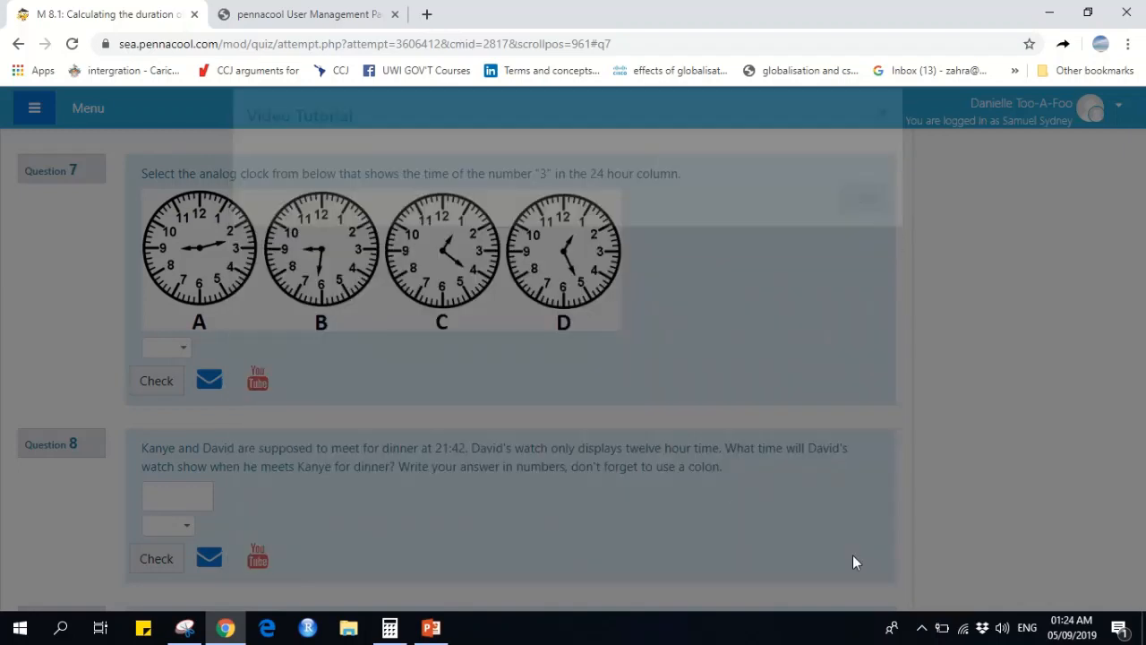
Scroll to the bottom of the quiz and submit all answers for marking
scroll("down", 3)
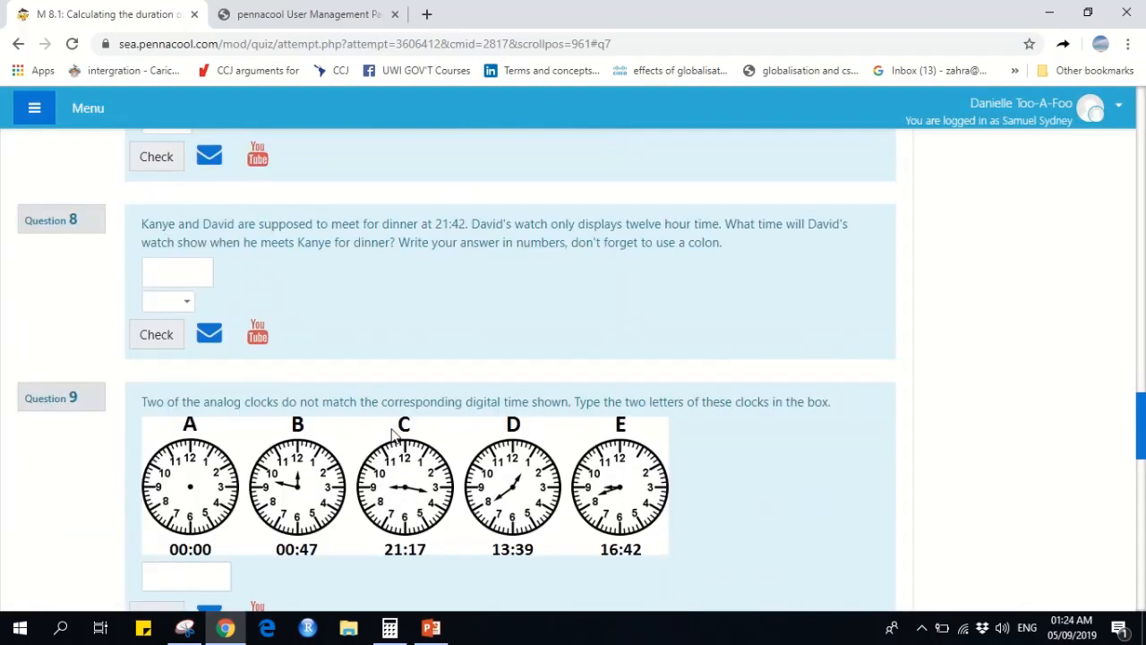
scroll("down", 3)
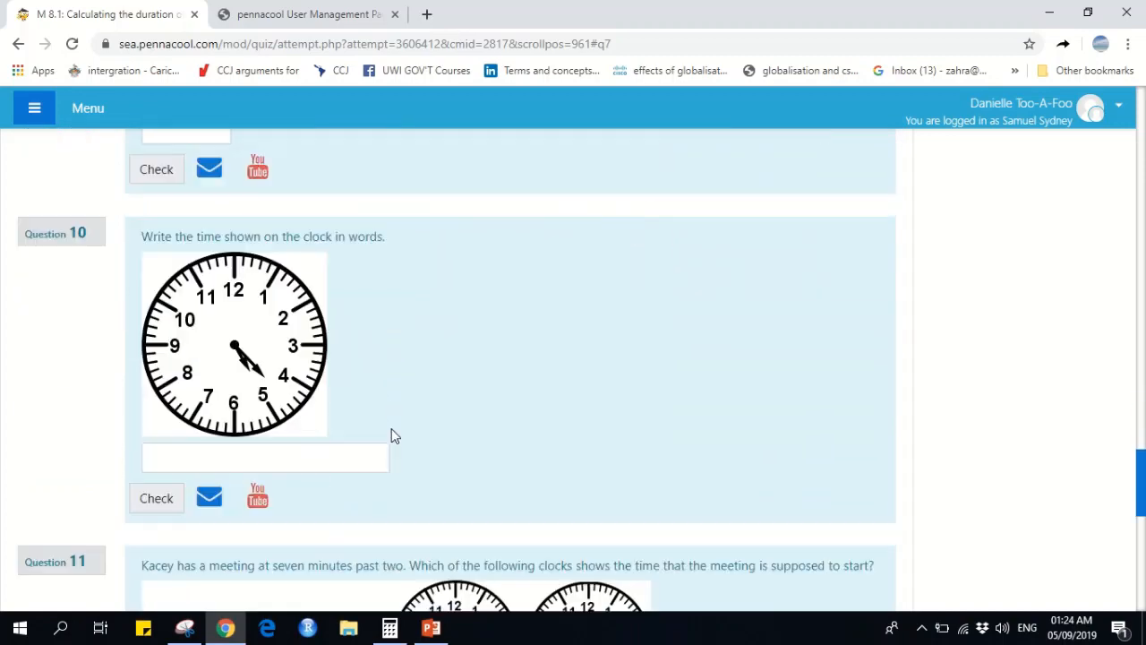
scroll("down", 3)
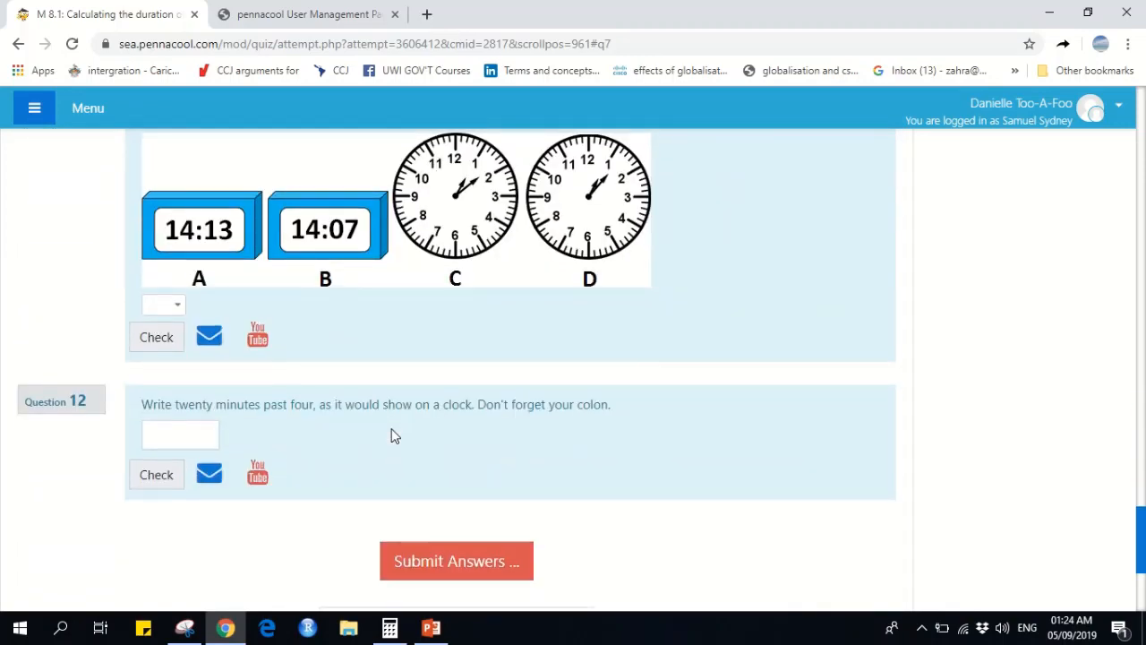
scroll("down", 3)
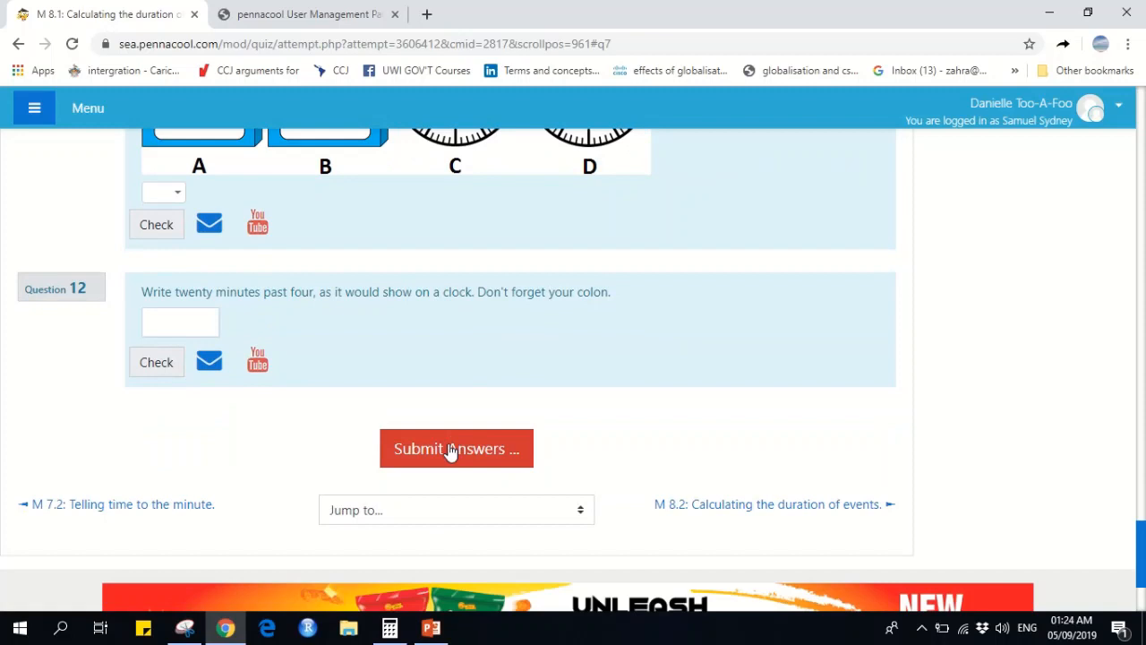
left_click(454, 447)
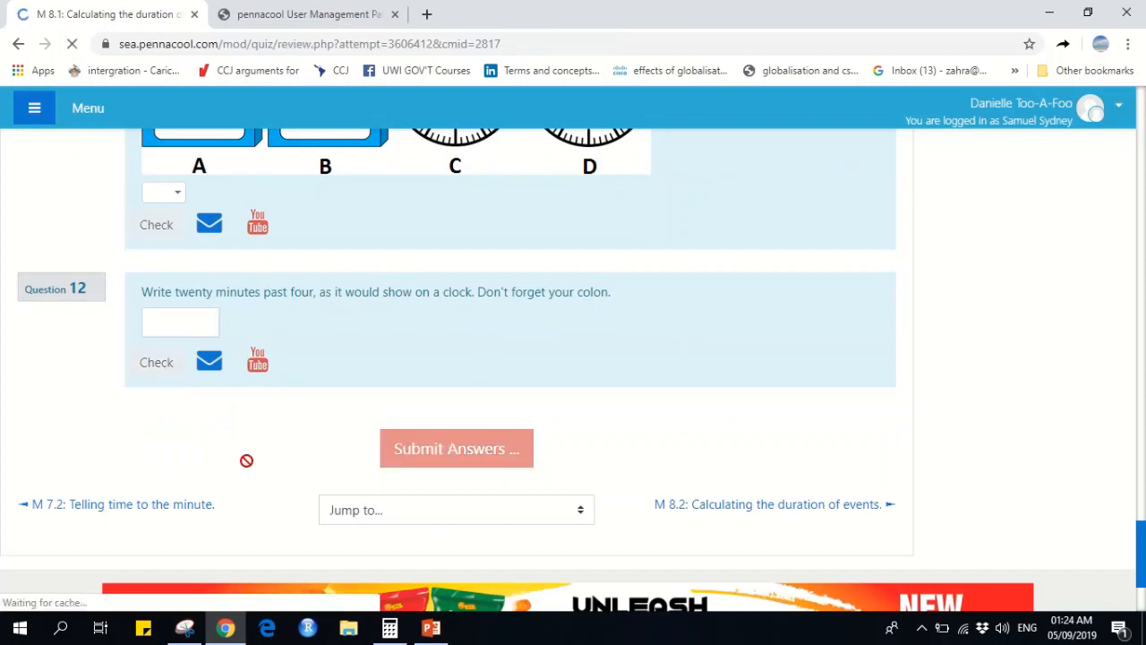
left_click(455, 448)
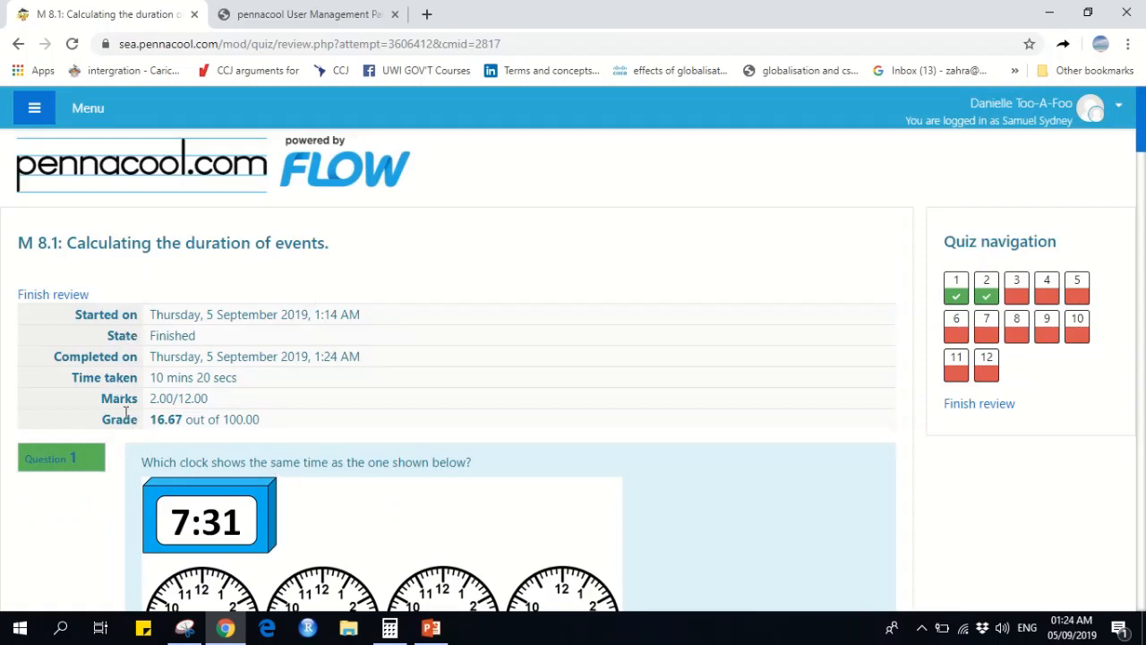
Scroll through the review's 2.00/12.00 summary and per-question feedback, then back to question 1
scroll("down", 3)
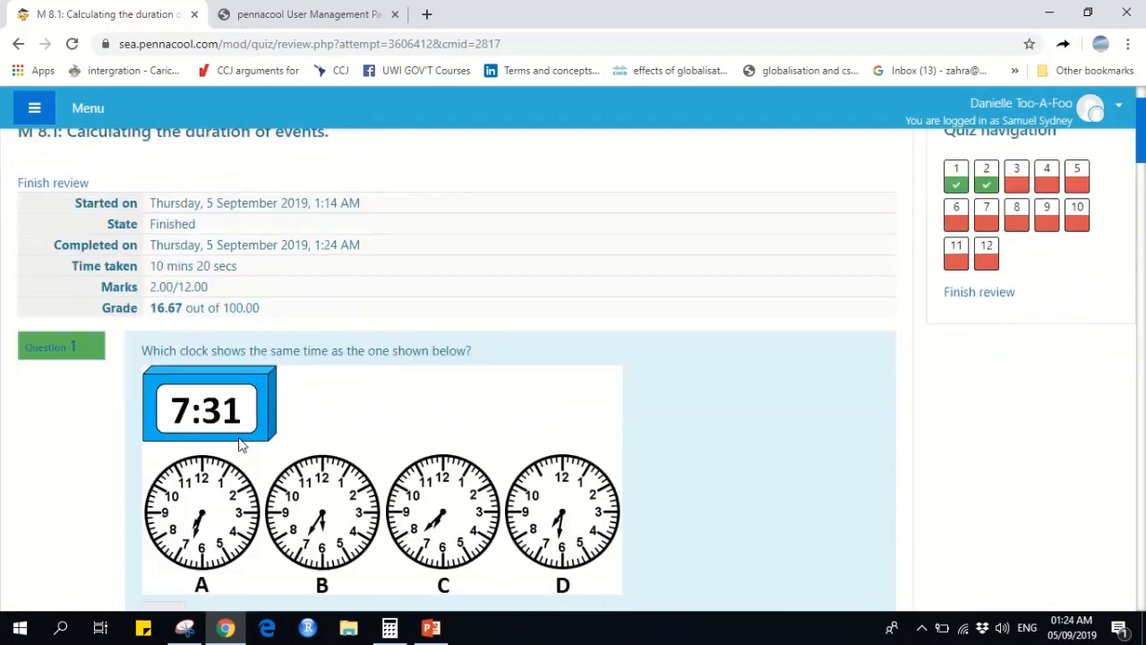
scroll("down", 3)
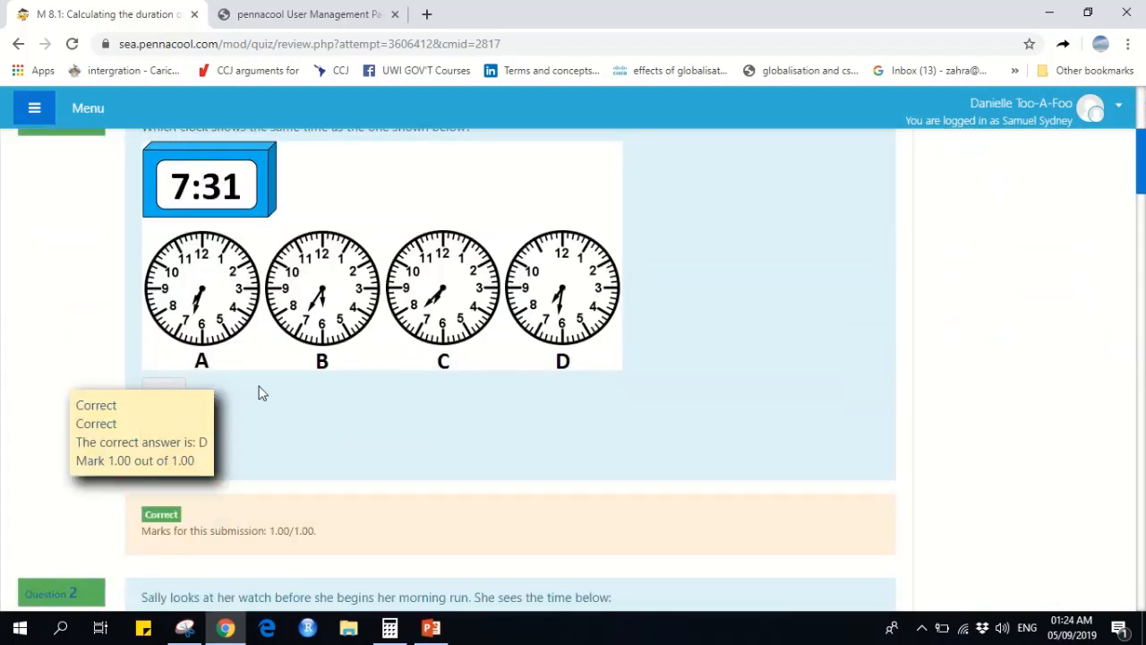
scroll("down", 3)
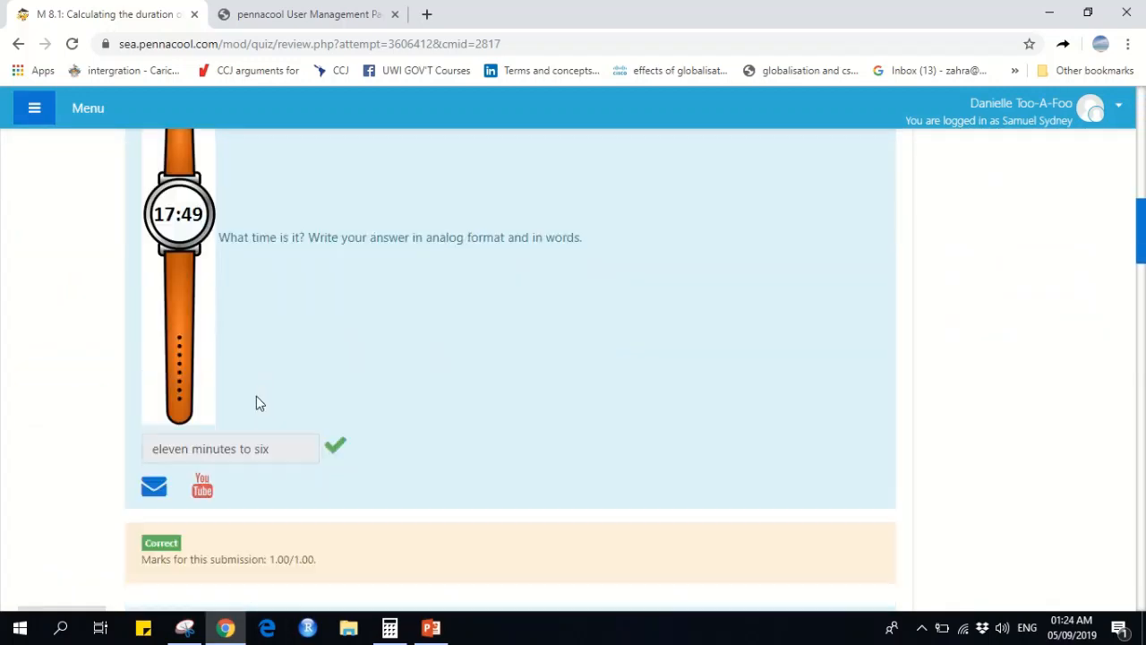
scroll("down", 3)
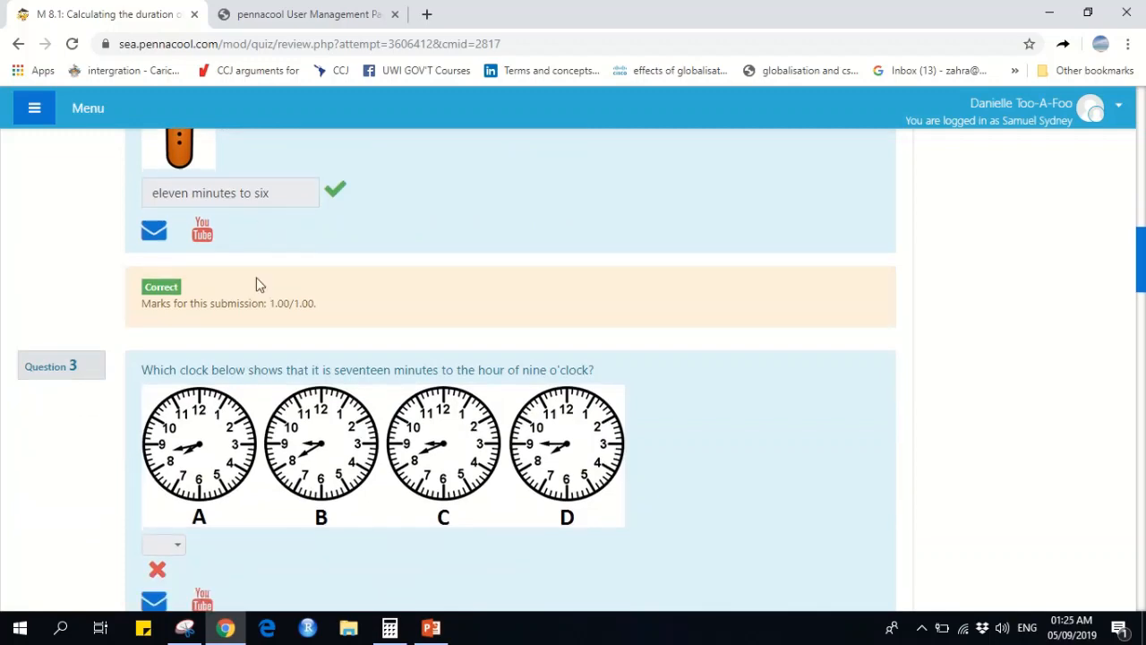
scroll("down", 3)
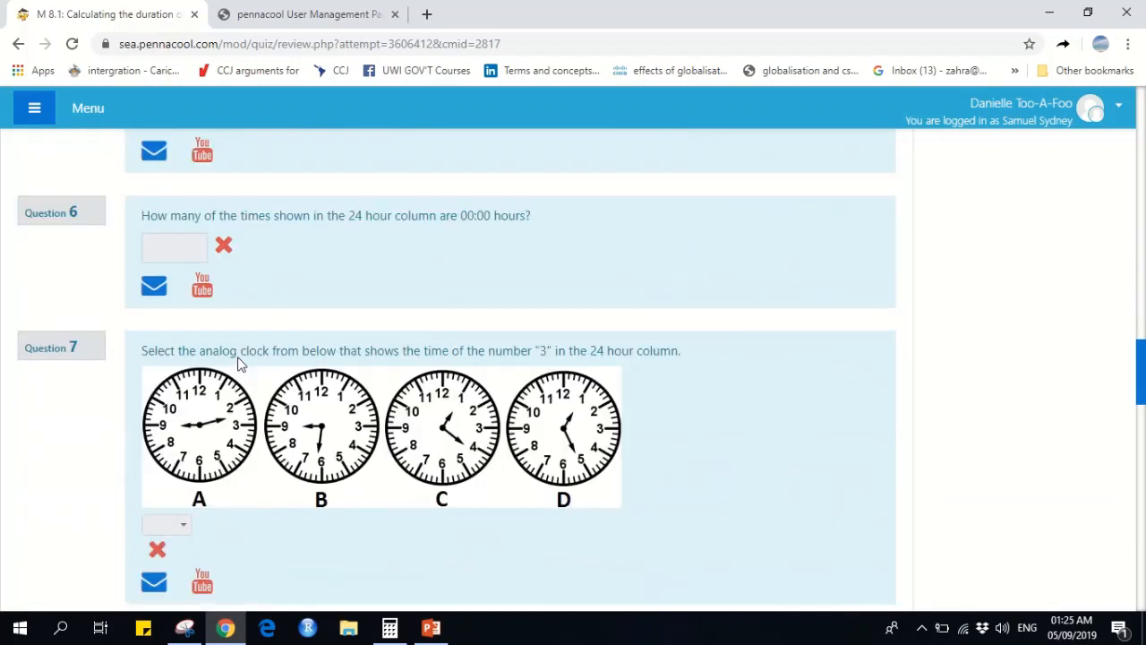
scroll("down", 3)
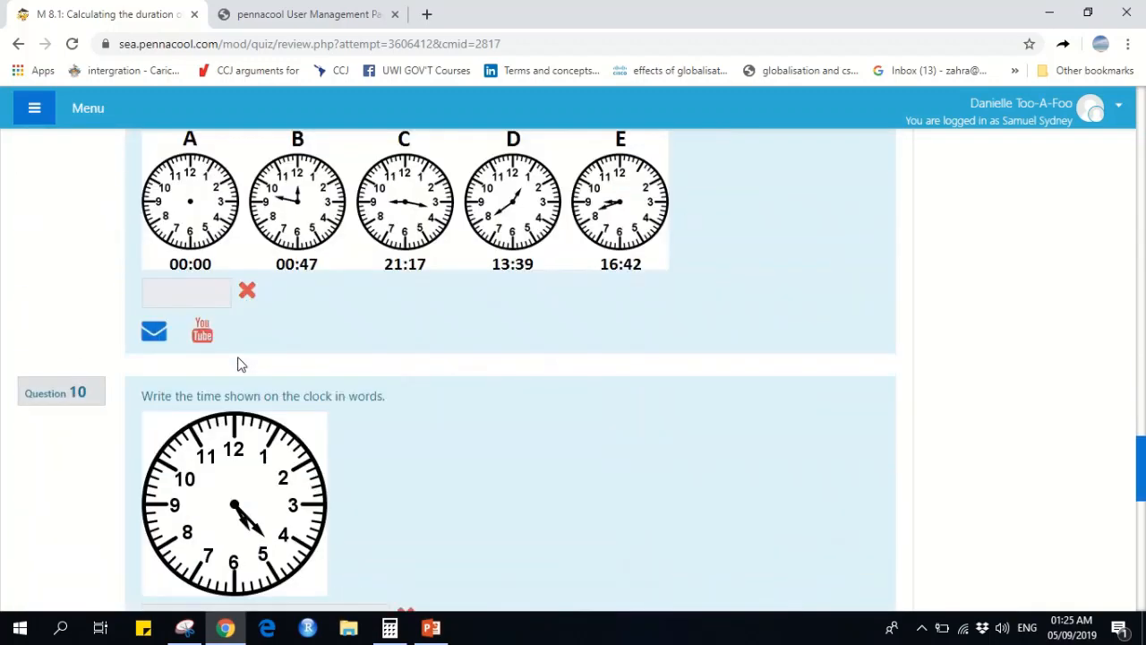
scroll("down", 3)
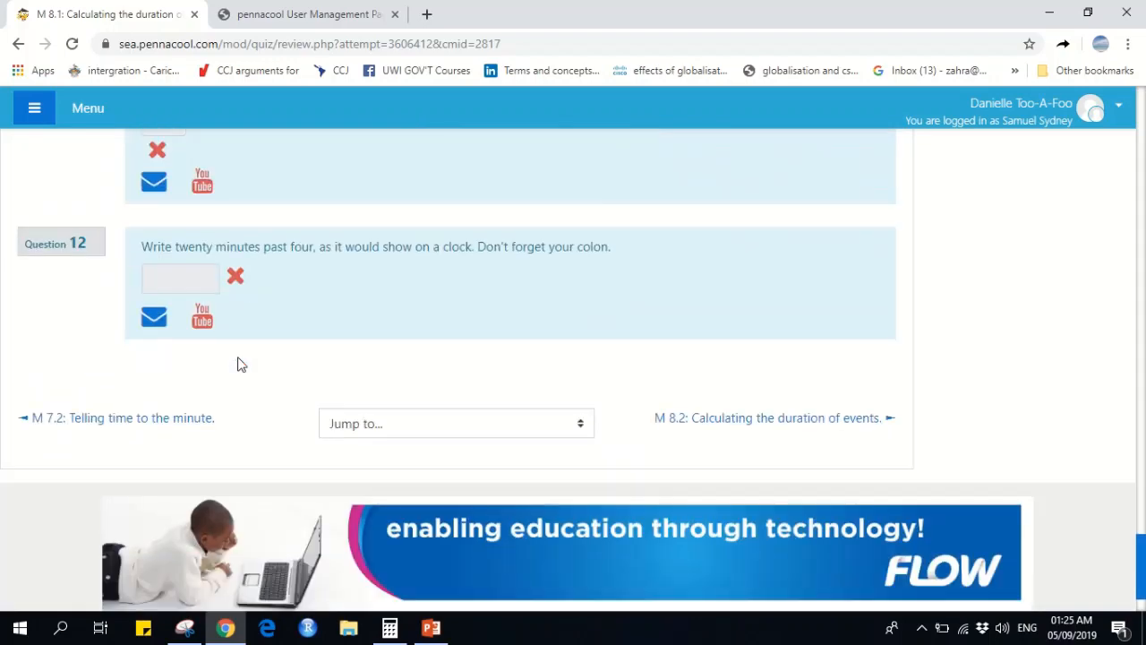
scroll("up", 3)
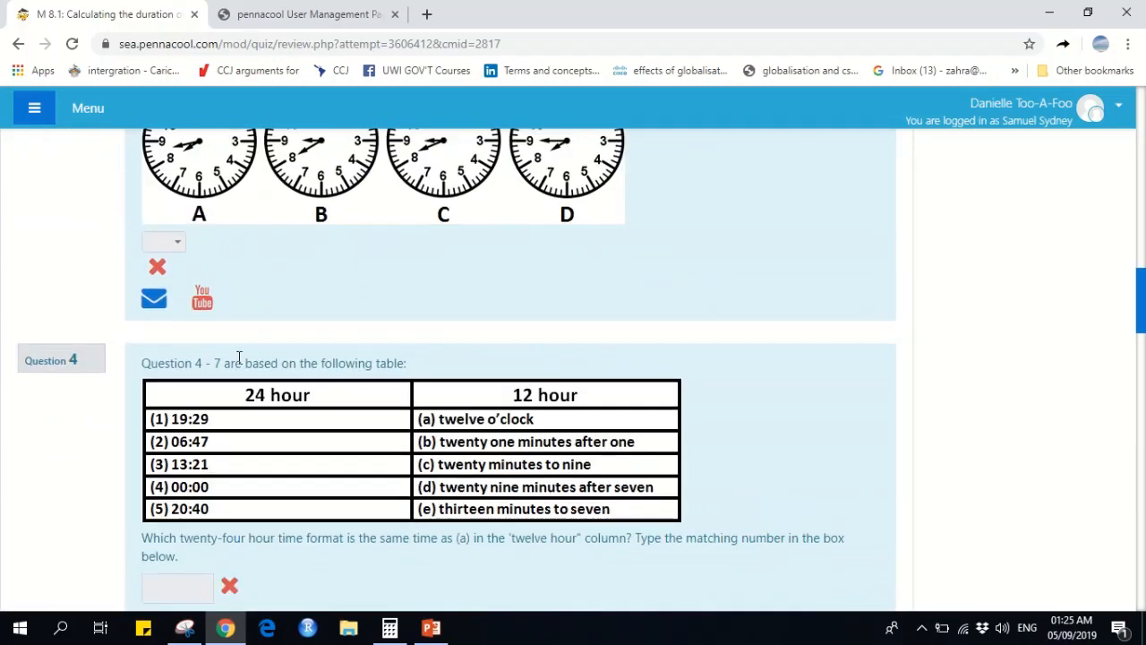
scroll("up", 3)
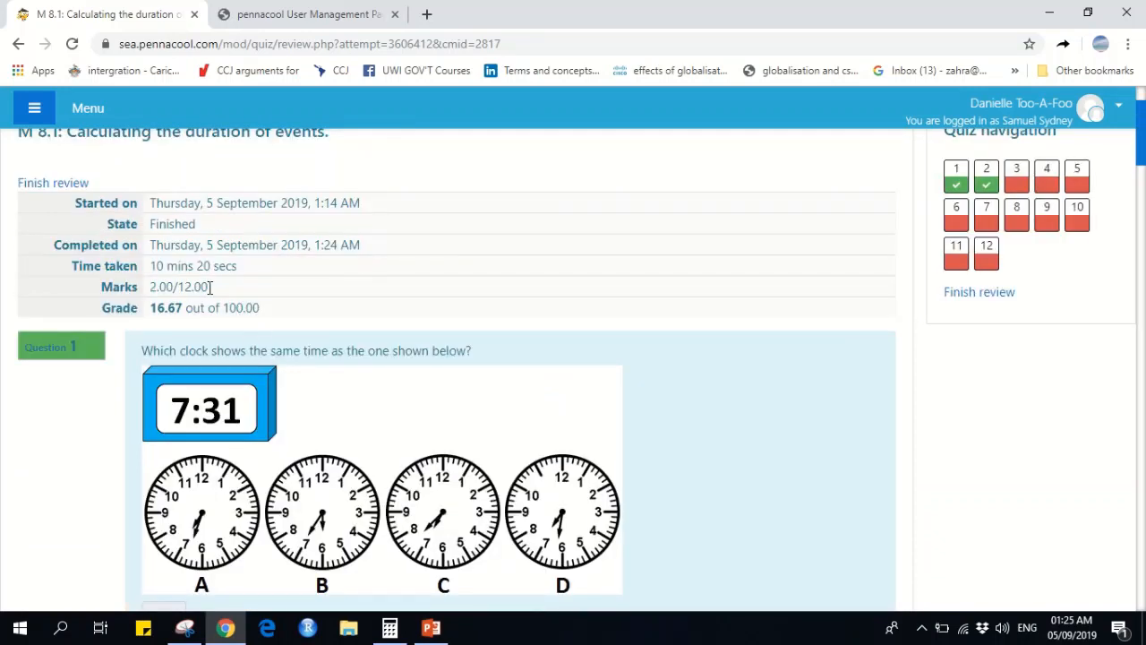
mouse_move(258, 331)
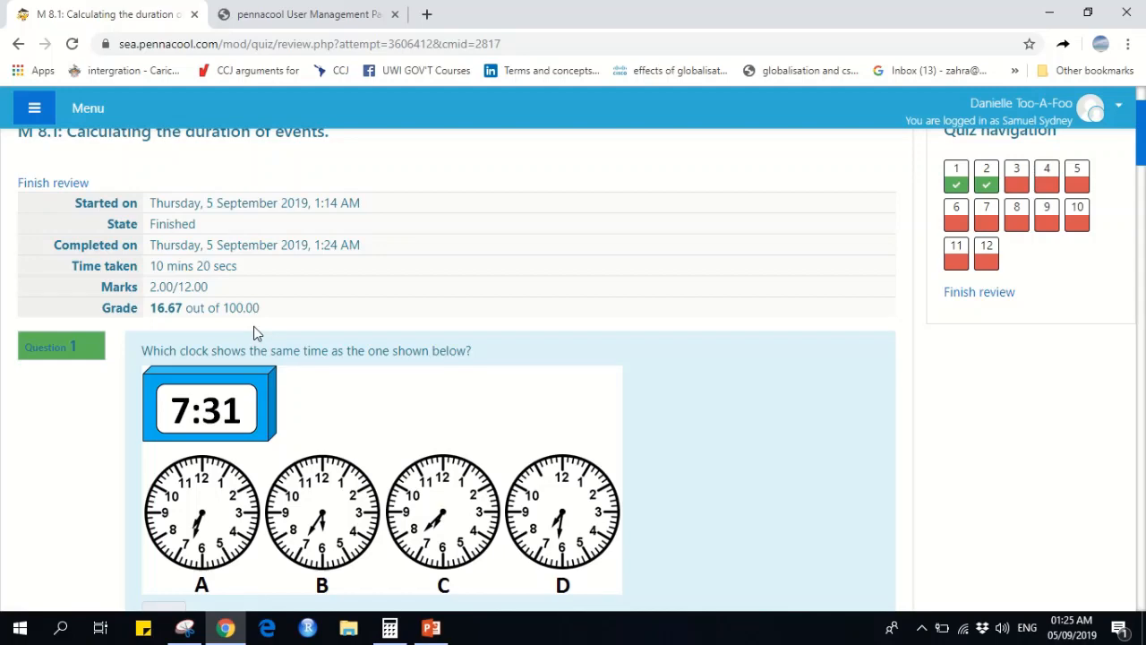
scroll("up", 3)
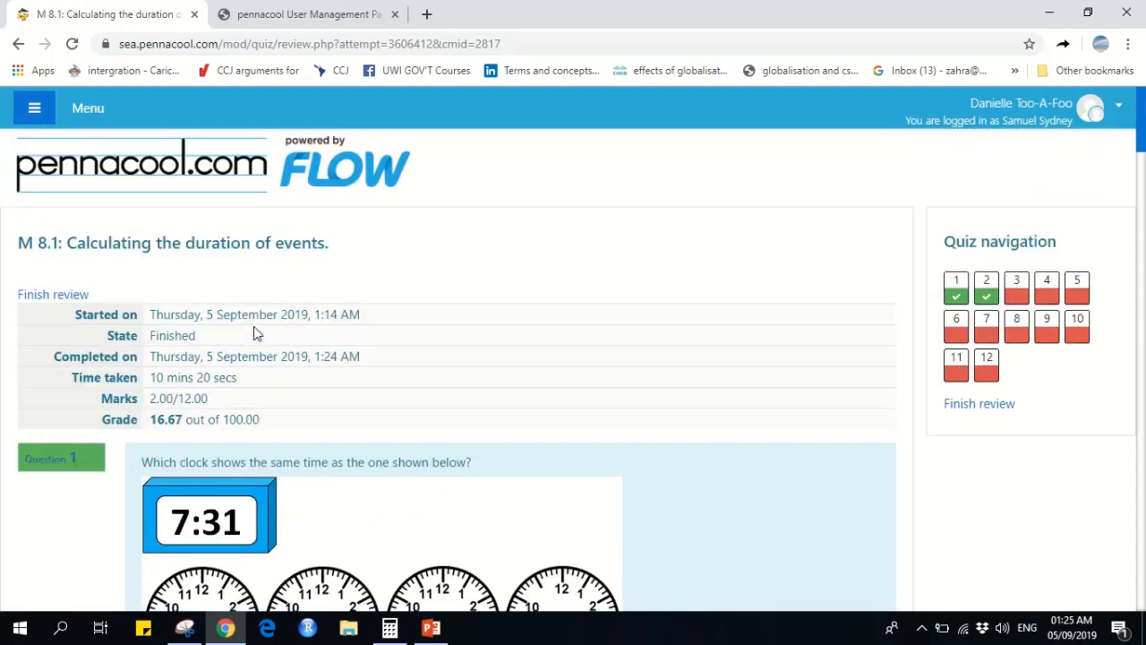
scroll("down", 3)
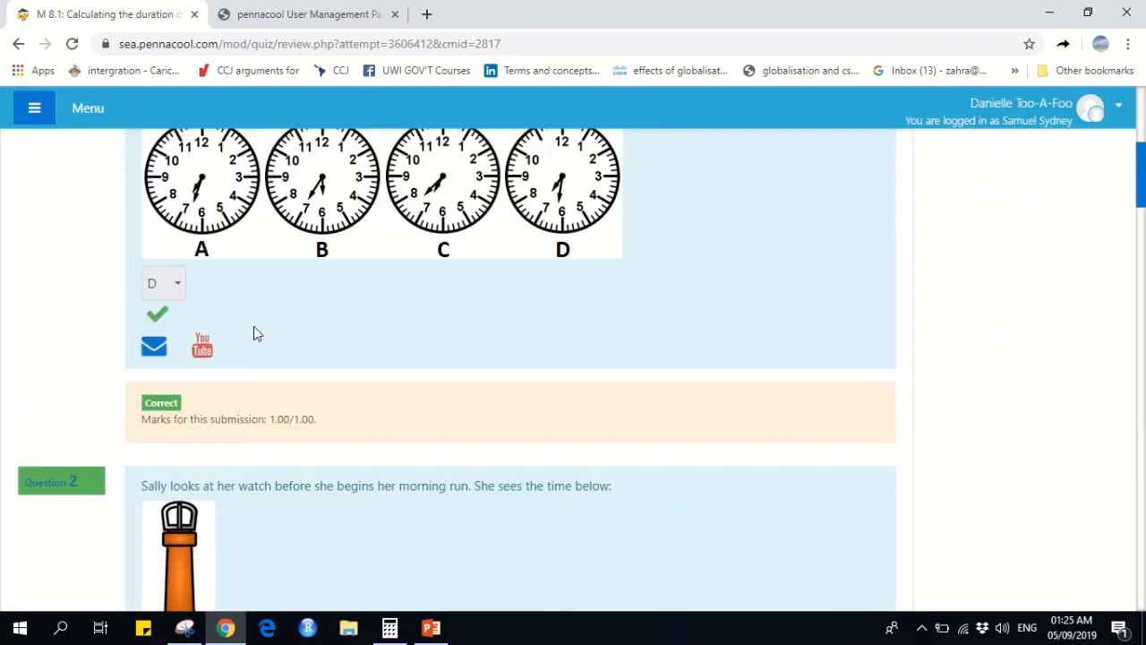
scroll("down", 3)
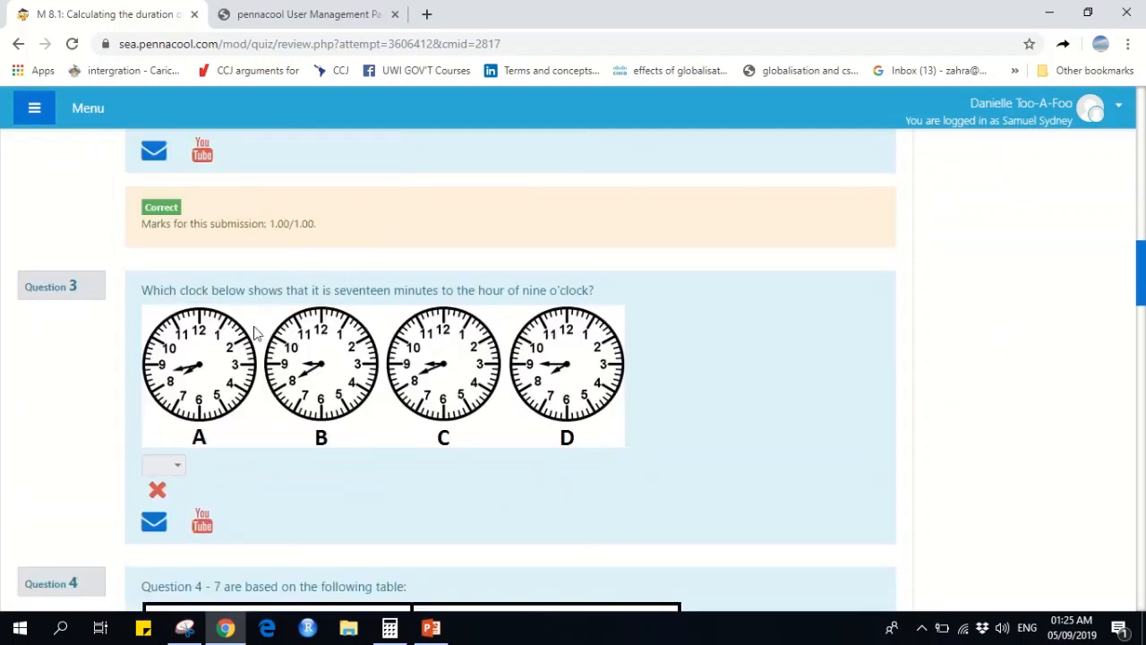
scroll("down", 3)
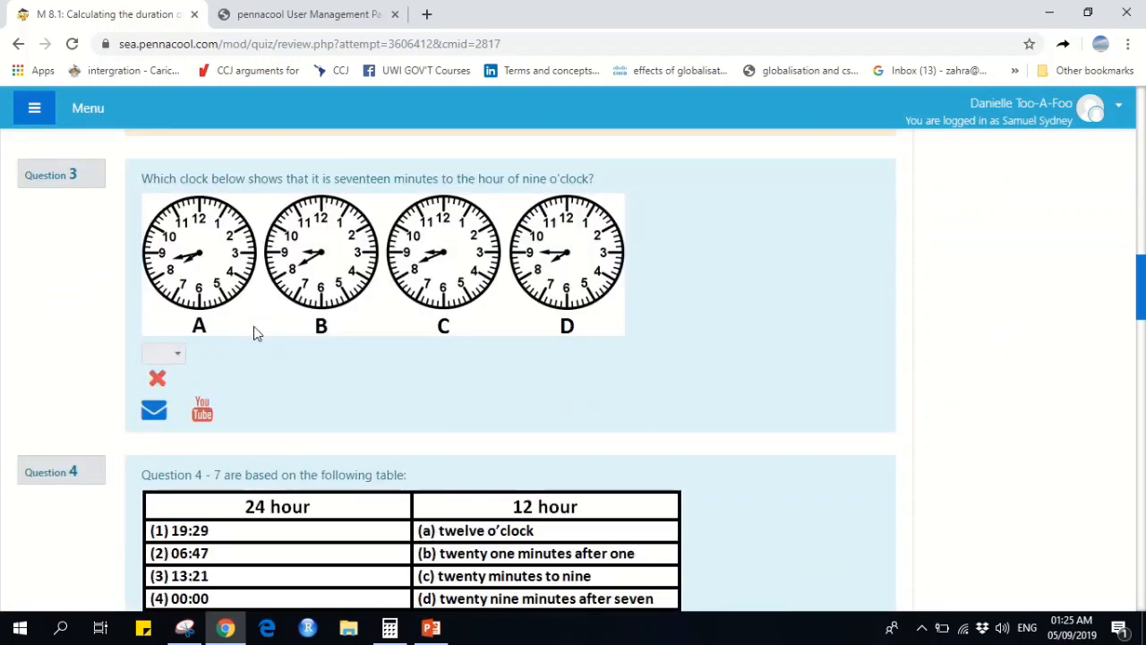
mouse_move(132, 365)
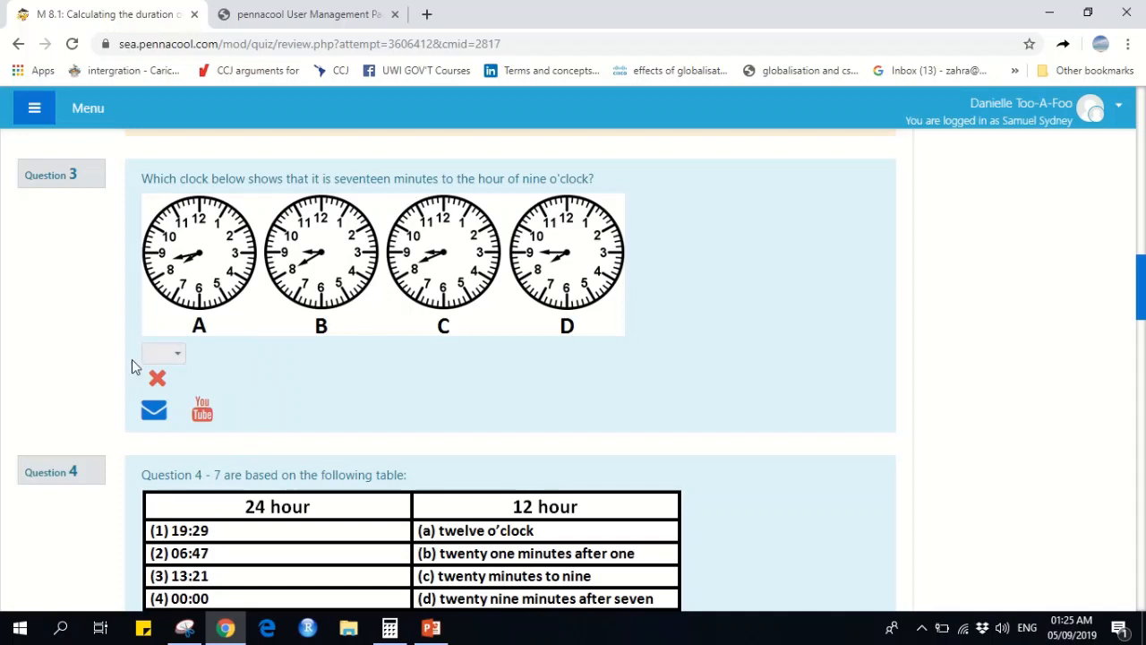